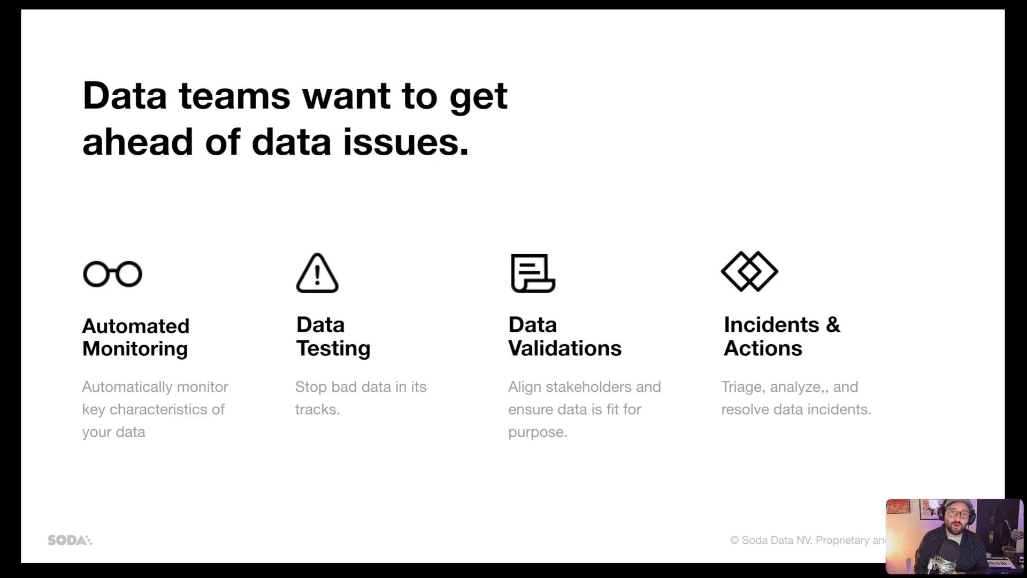
Advance past the 'Data teams want to get ahead of data issues' slide to the Soda architecture slide.
key("Right")
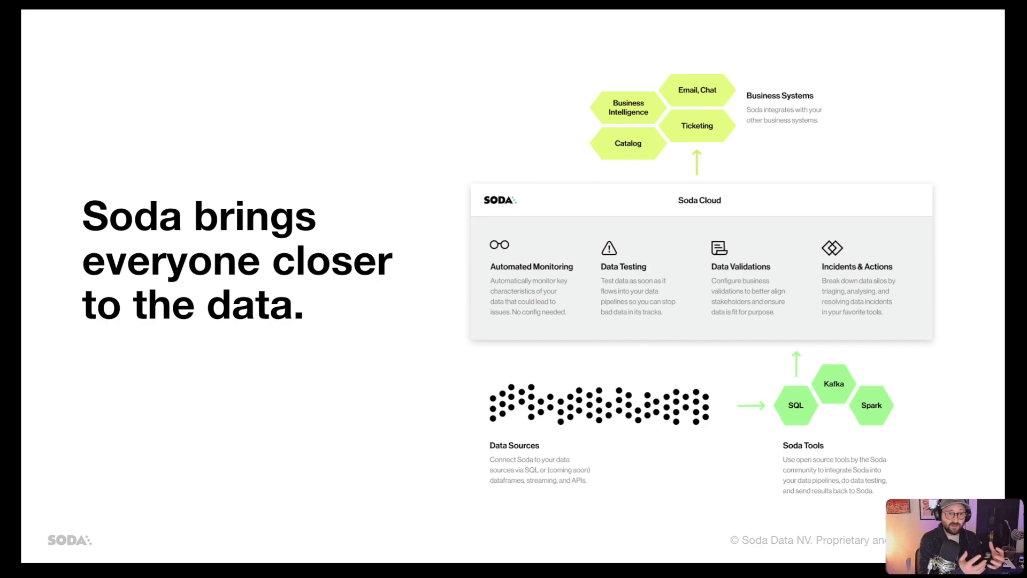
mouse_move(539, 380)
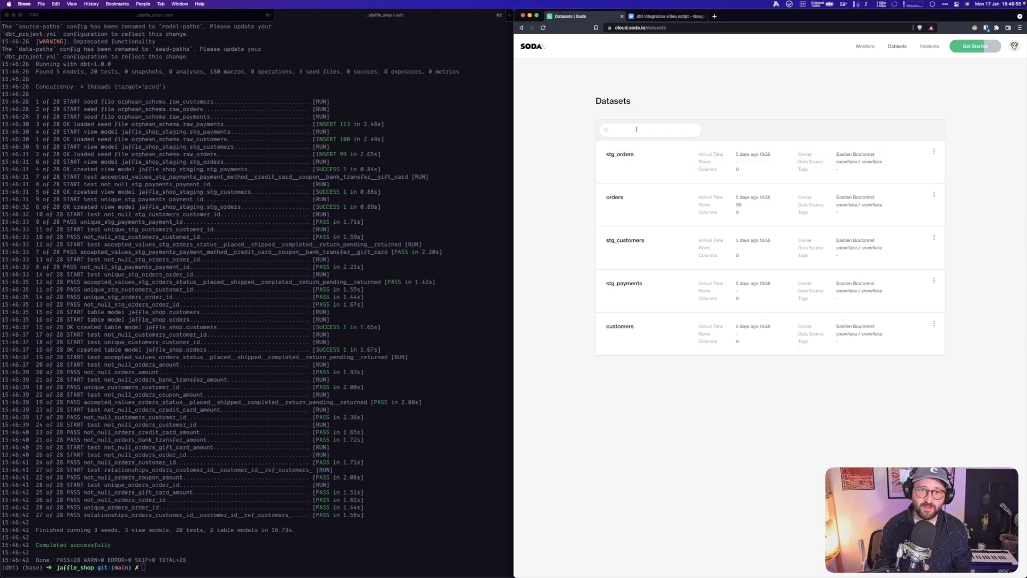
mouse_move(671, 91)
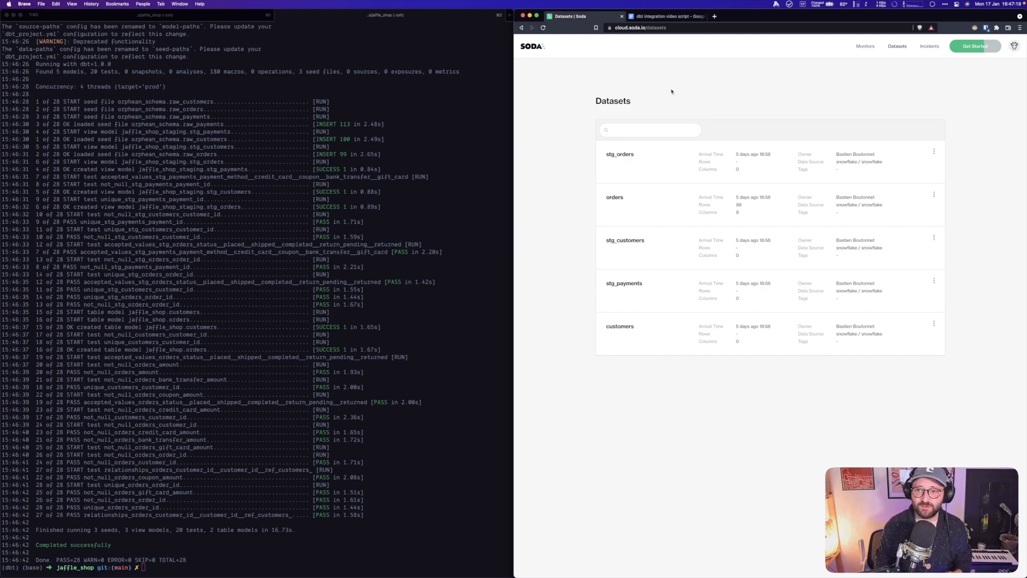
Show the stg_orders monitors: row count anomaly detection and schema evolution.
left_click(620, 154)
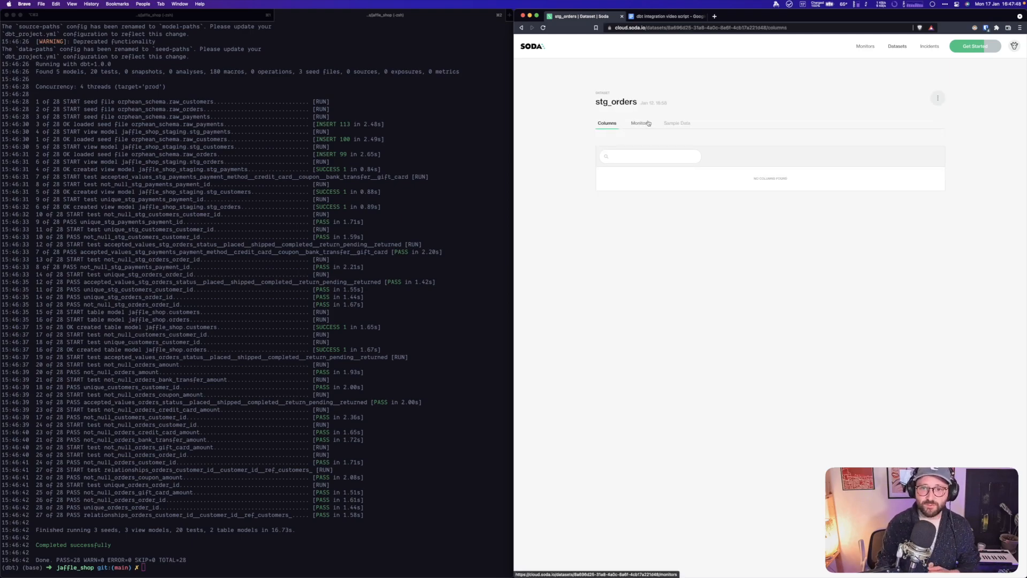
left_click(640, 123)
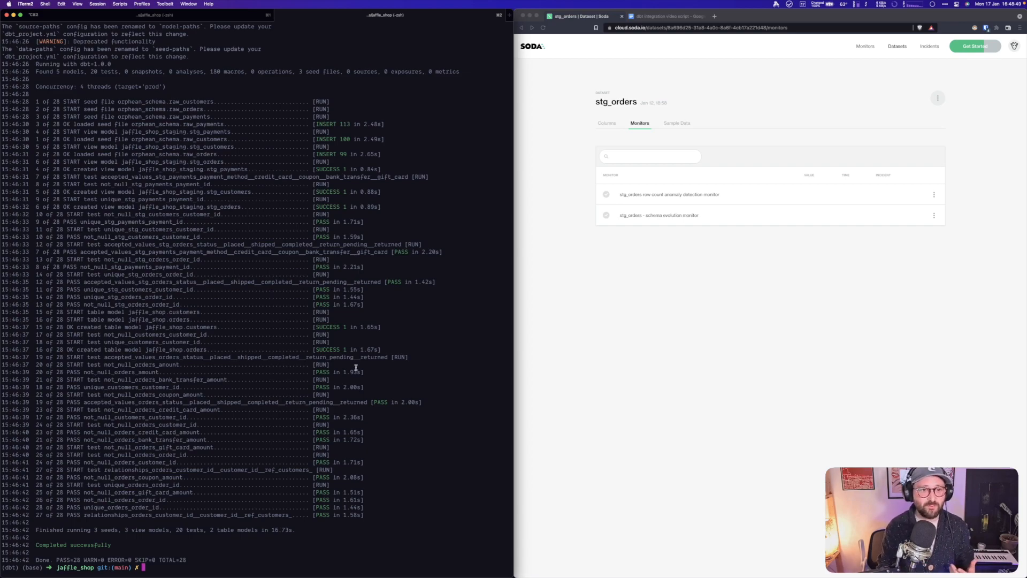
mouse_move(470, 282)
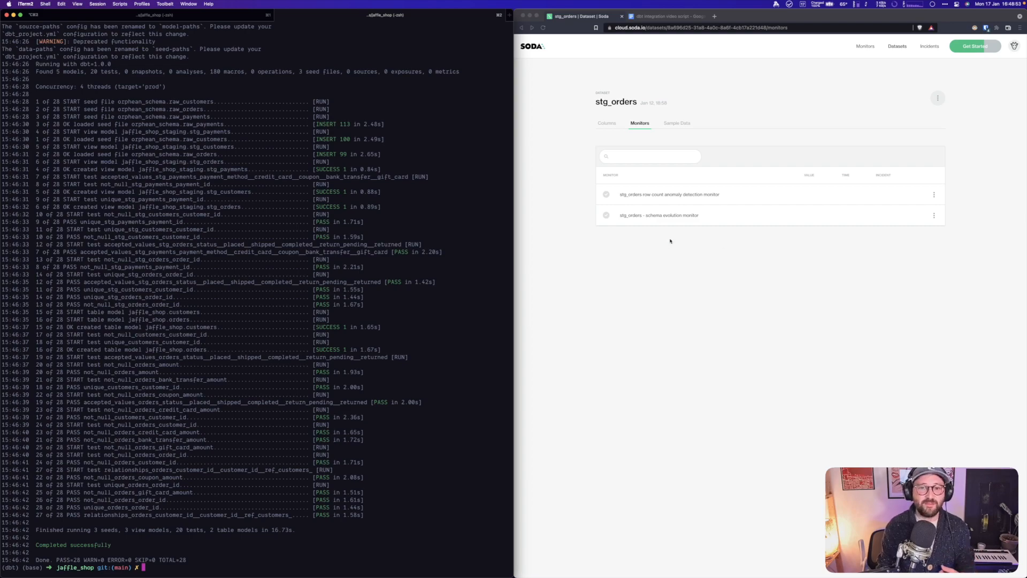
mouse_move(621, 278)
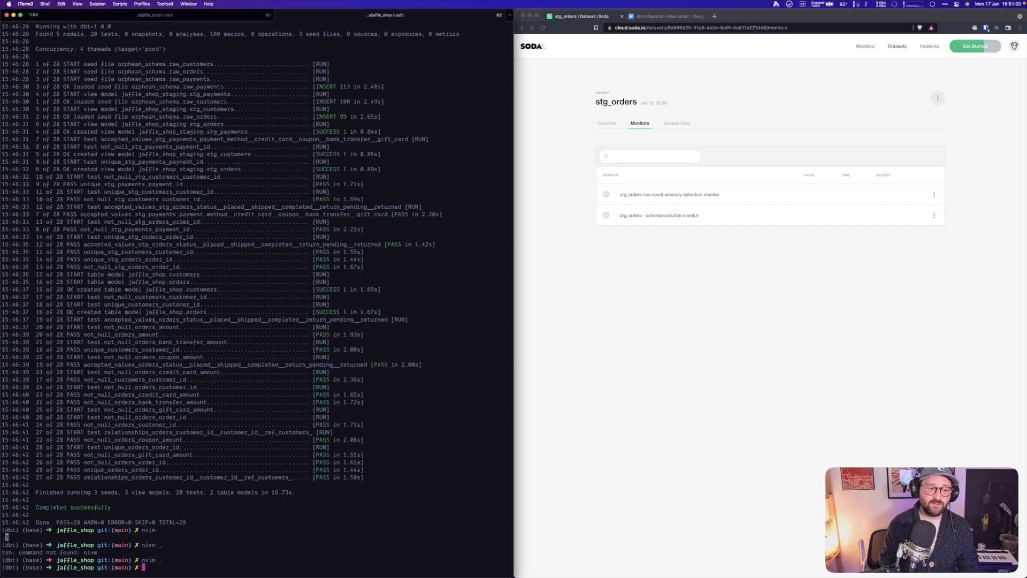
Run soda ingest dbt using soda_jaffle_shop/warehouse.yml and the target/ dbt artifacts.
type("soda ingest")
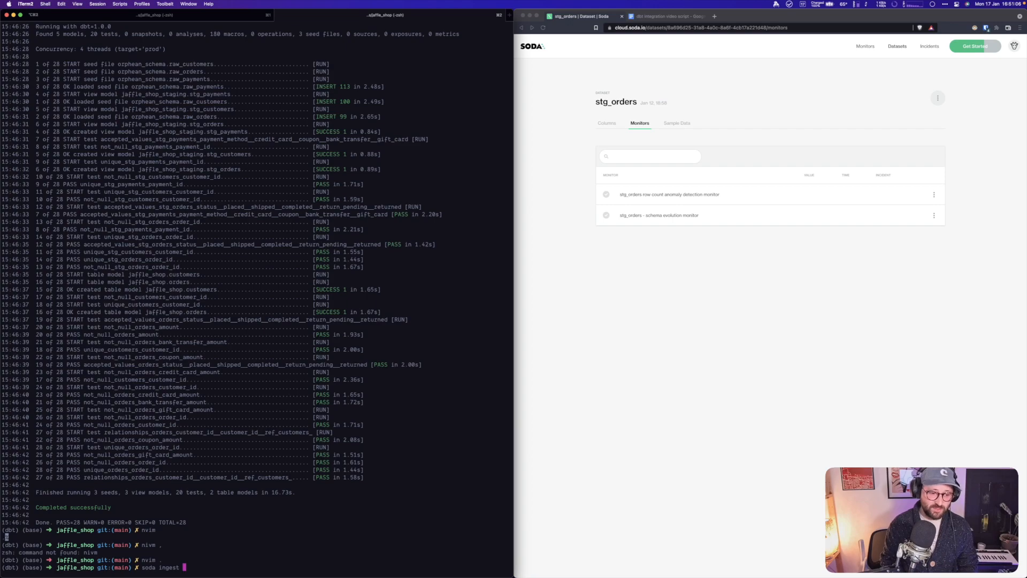
type("dbt")
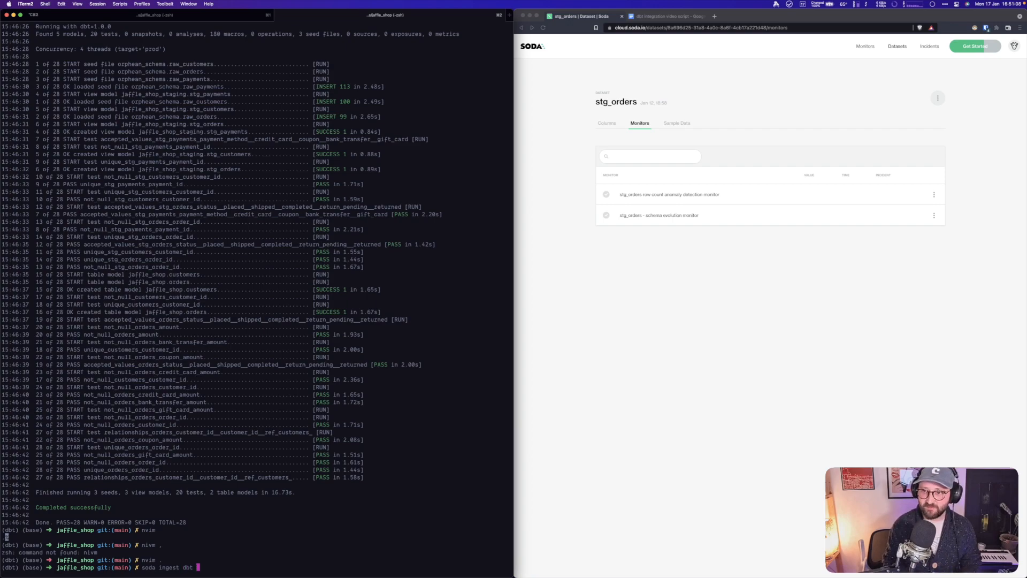
type("--warehouse-yml-")
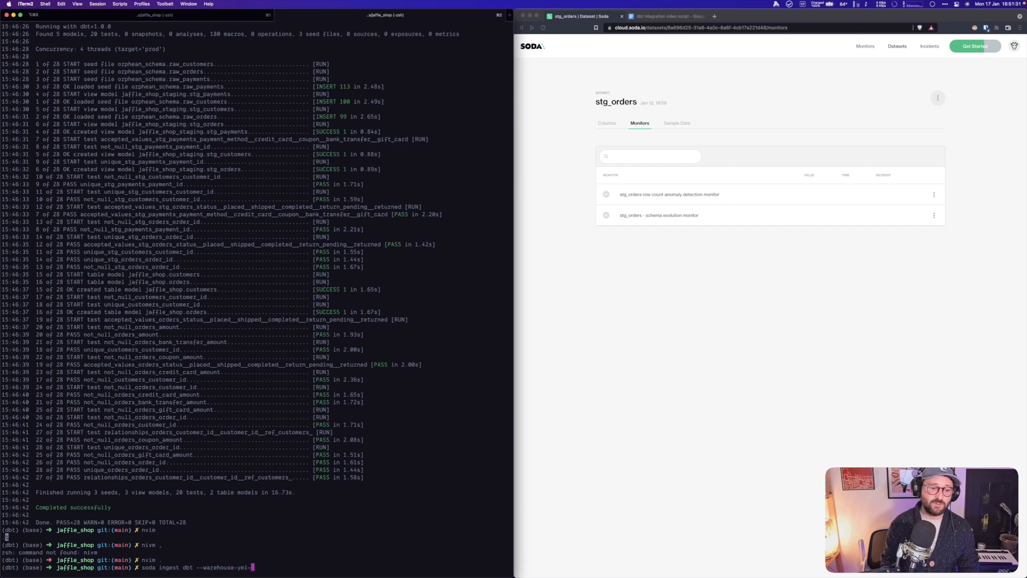
type("file")
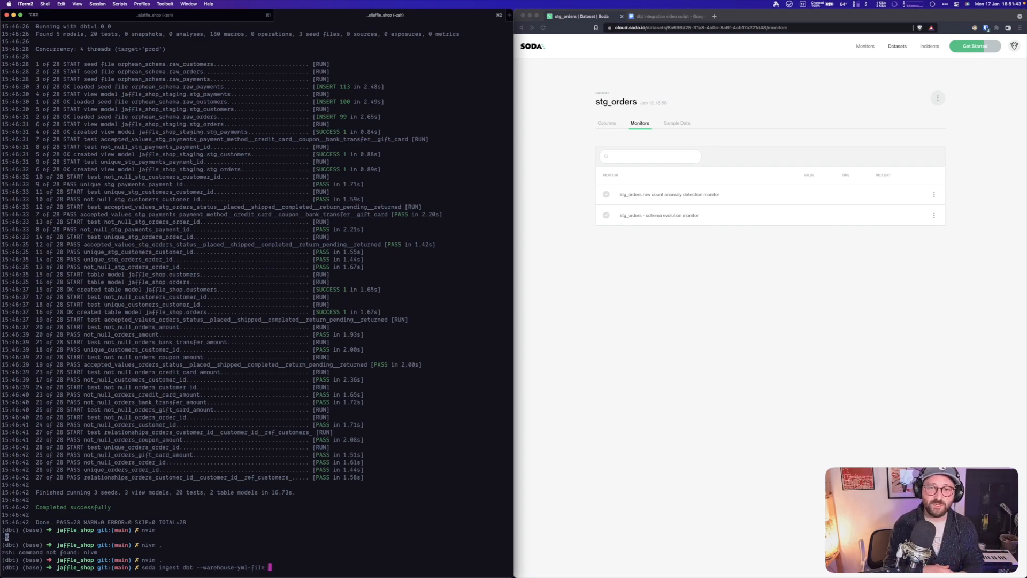
type("soda_jaffle_shop/")
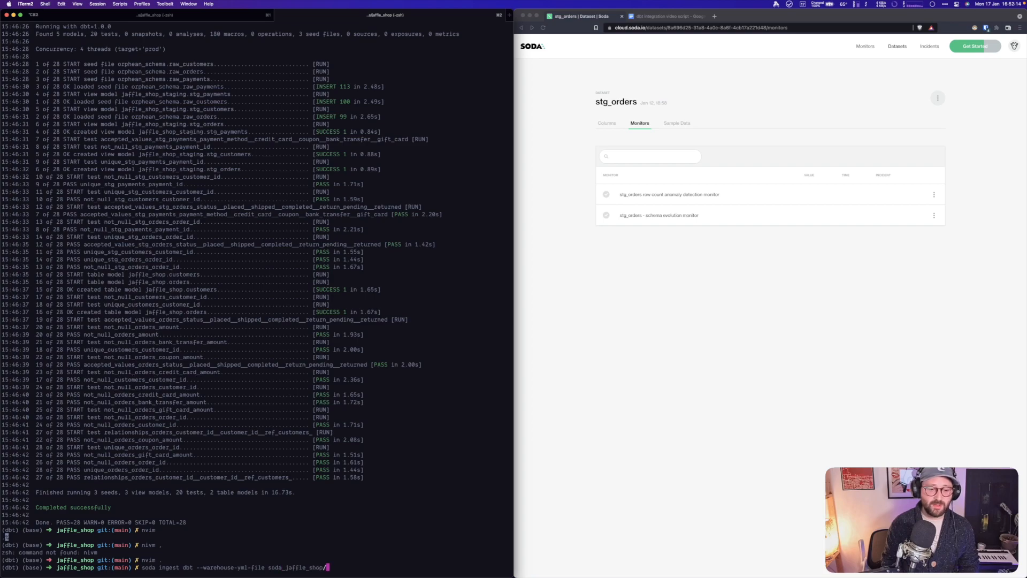
type("warehouse.yml")
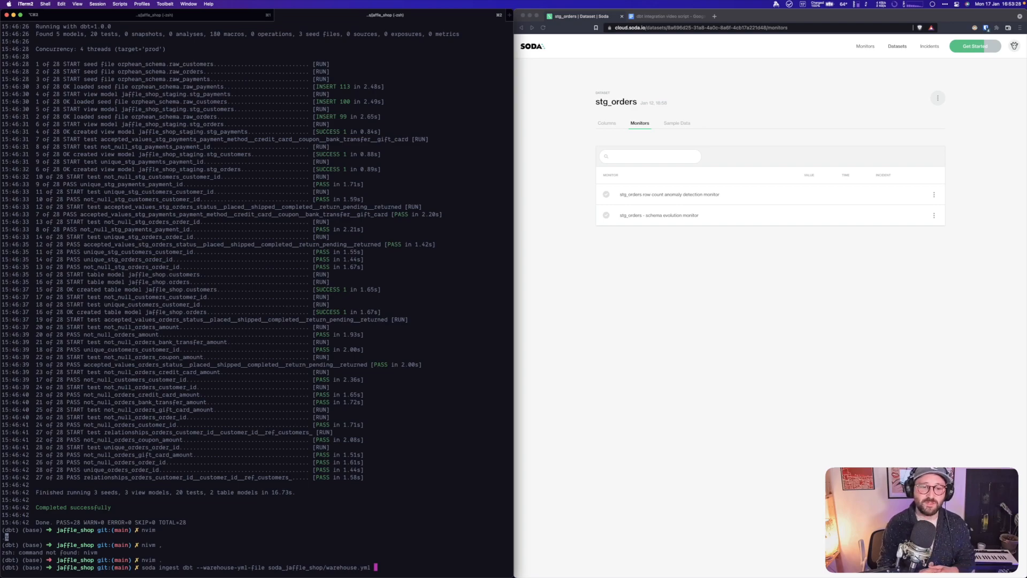
type("--dbt-artifacts")
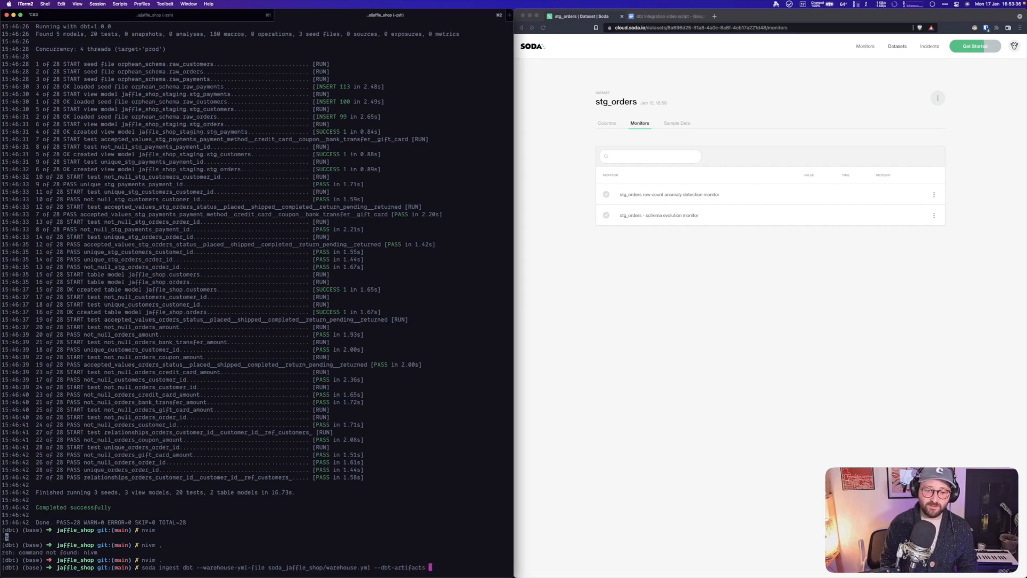
type("target/")
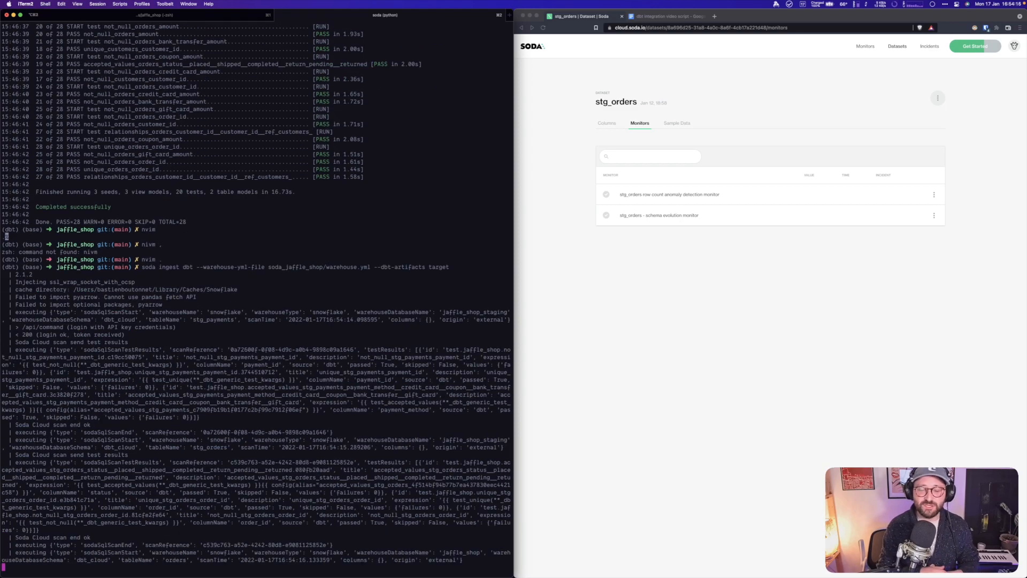
scroll("down", 3)
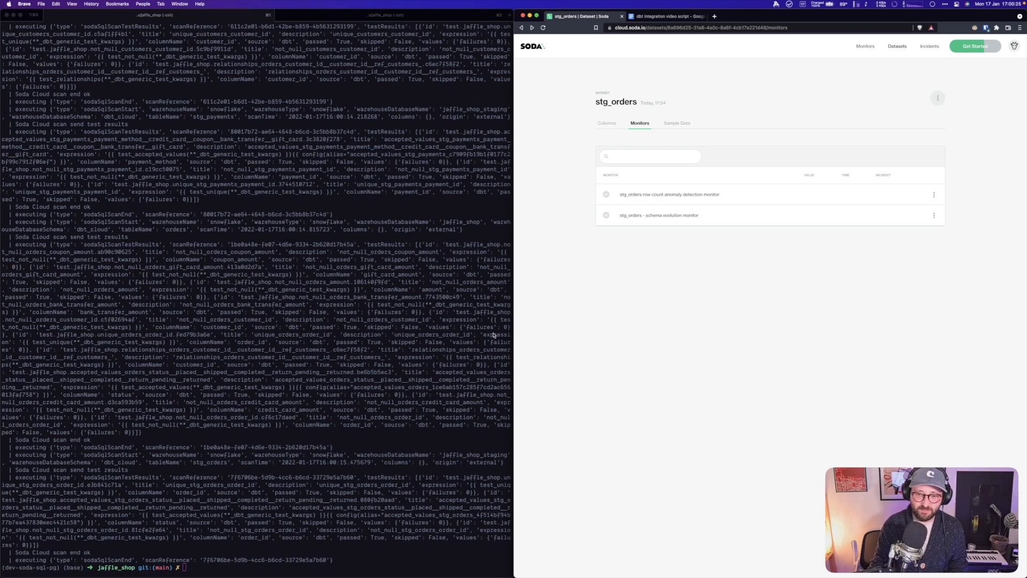
mouse_move(748, 311)
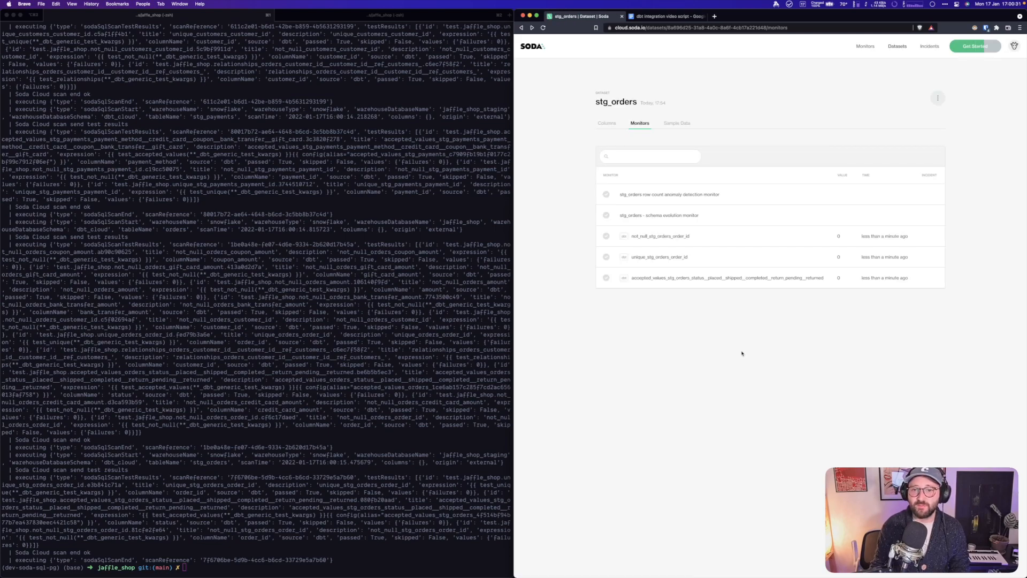
mouse_move(668, 269)
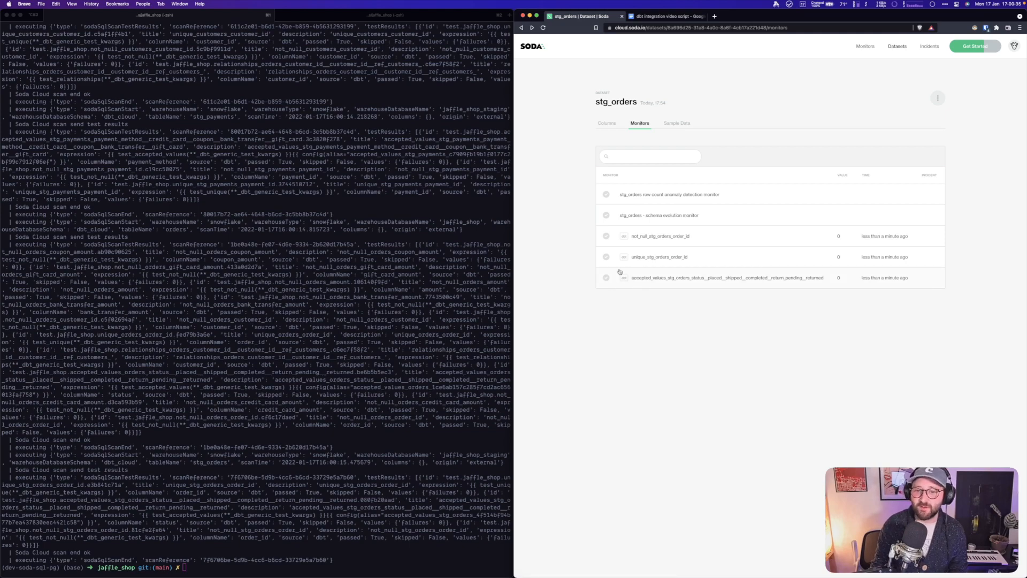
mouse_move(631, 290)
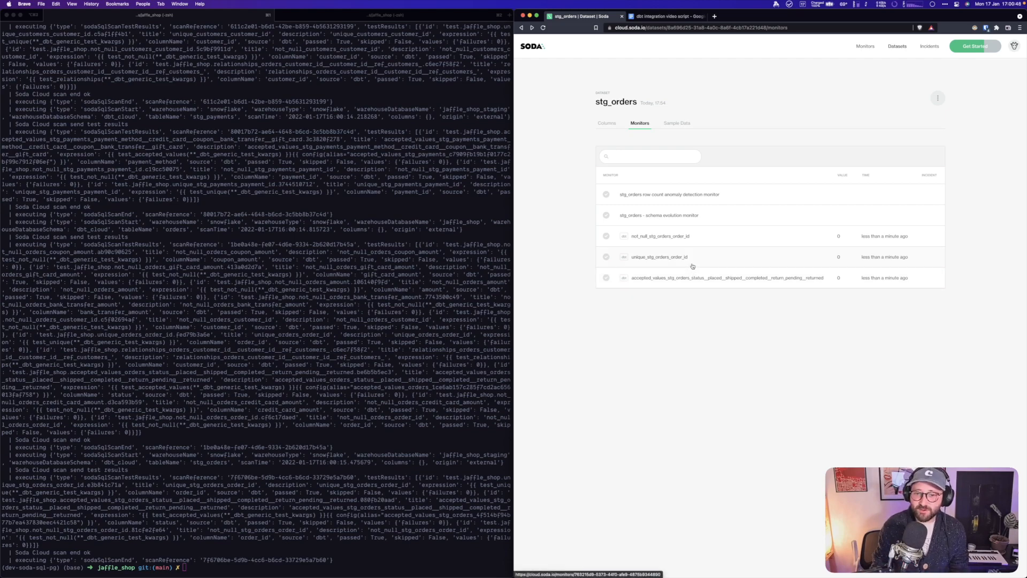
mouse_move(661, 264)
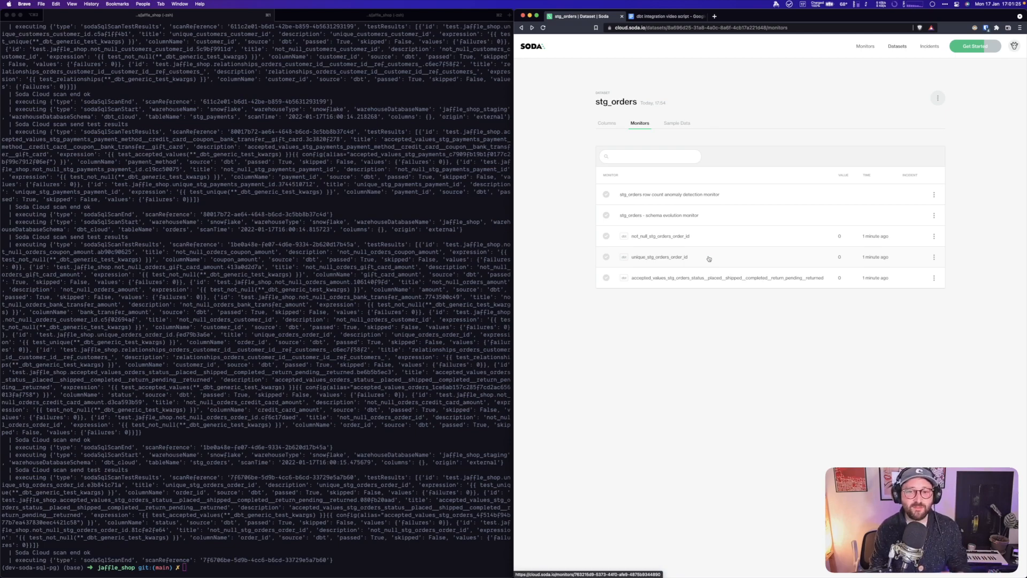
Open the unique_stg_orders_order_id monitor to see its latest result.
left_click(659, 257)
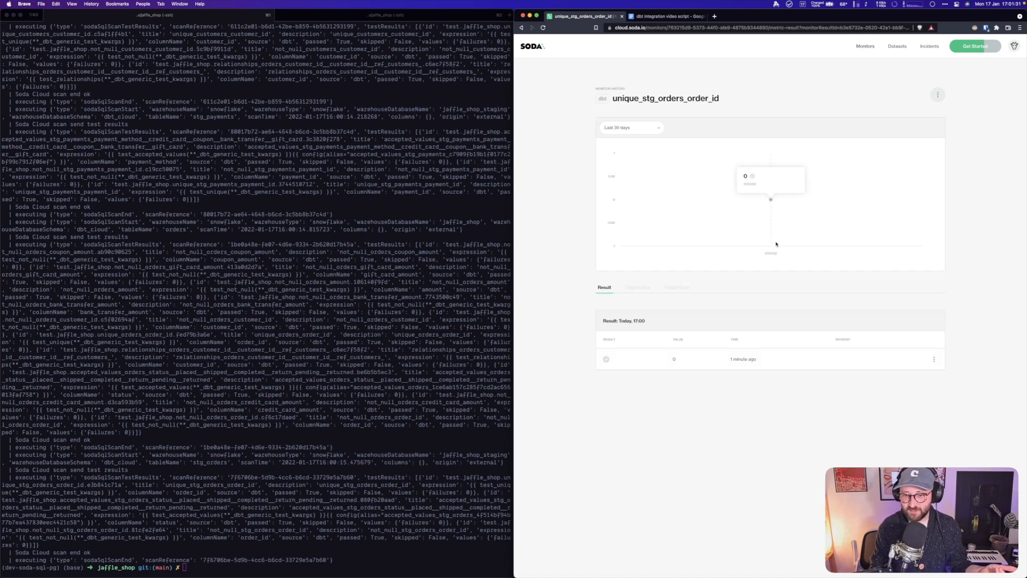
mouse_move(561, 242)
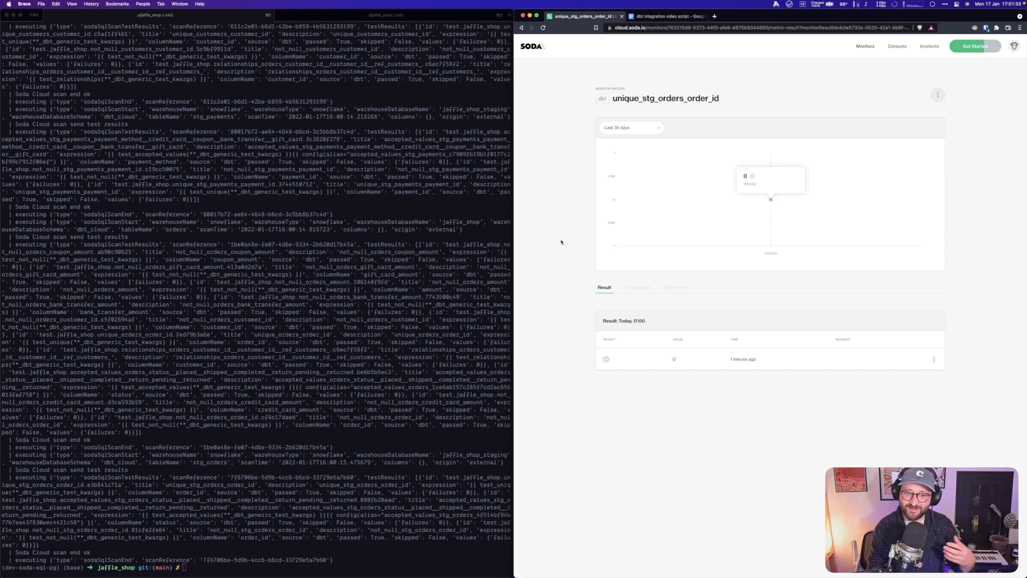
mouse_move(558, 240)
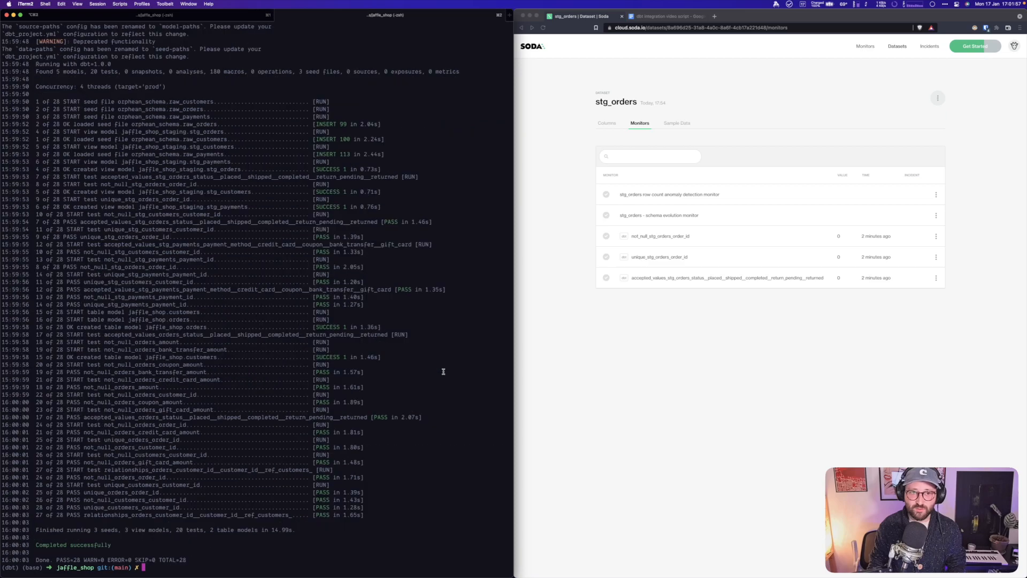
type("nvim .")
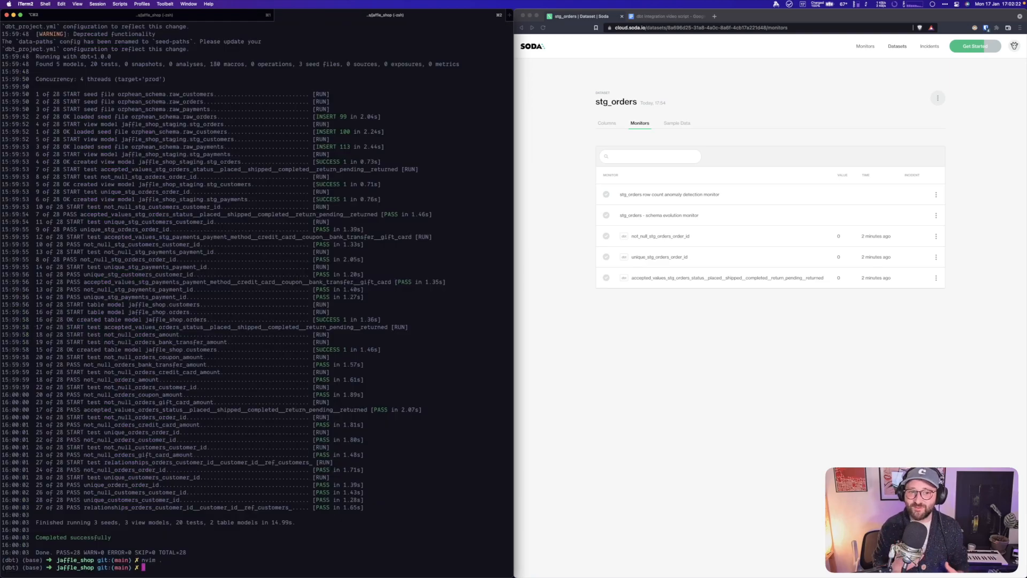
type("dbt build")
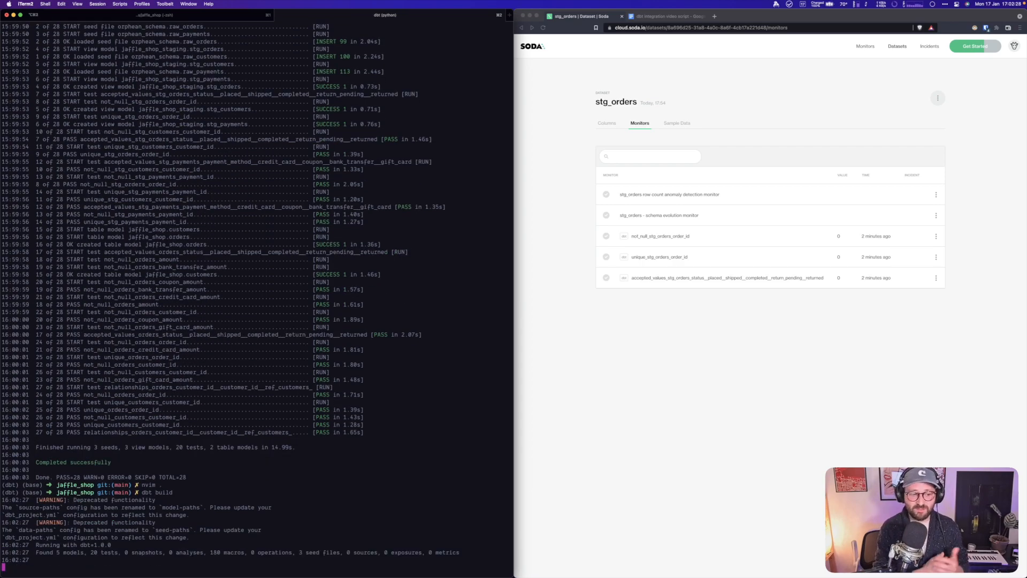
Scroll the dbt build output to the summary showing unique_stg_orders_order_id failing with 2 results.
scroll("down", 3)
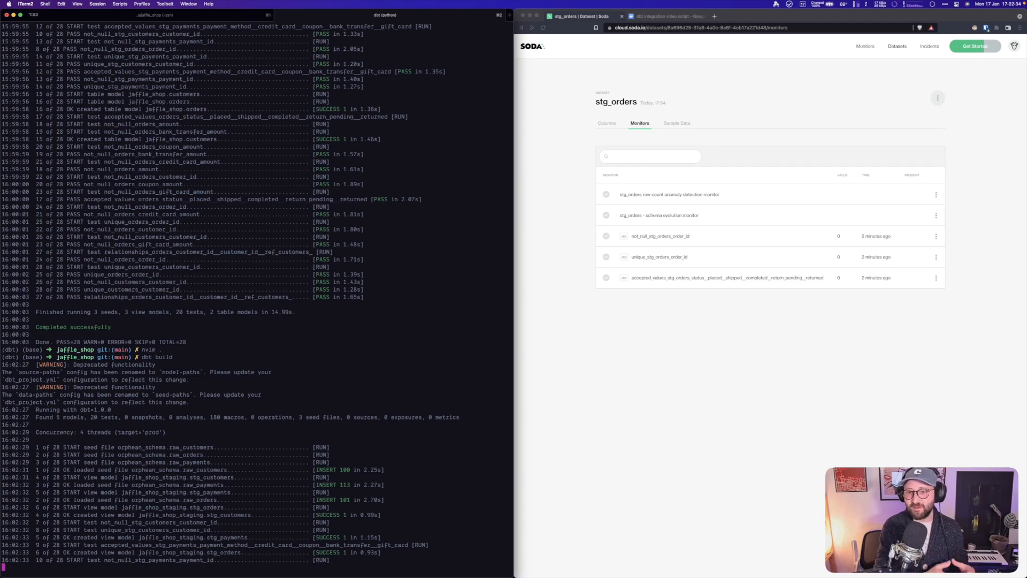
scroll("down", 3)
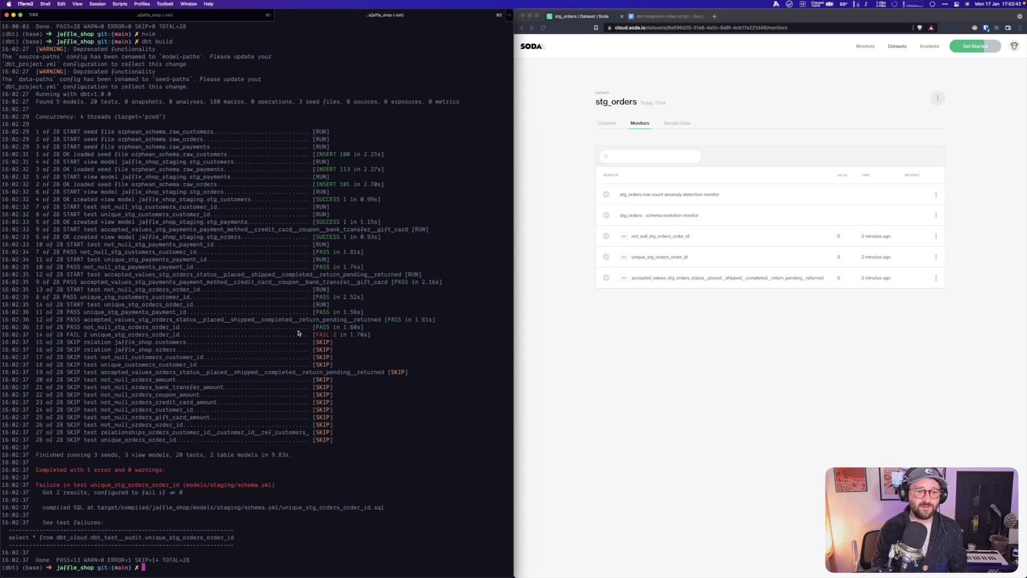
mouse_move(374, 356)
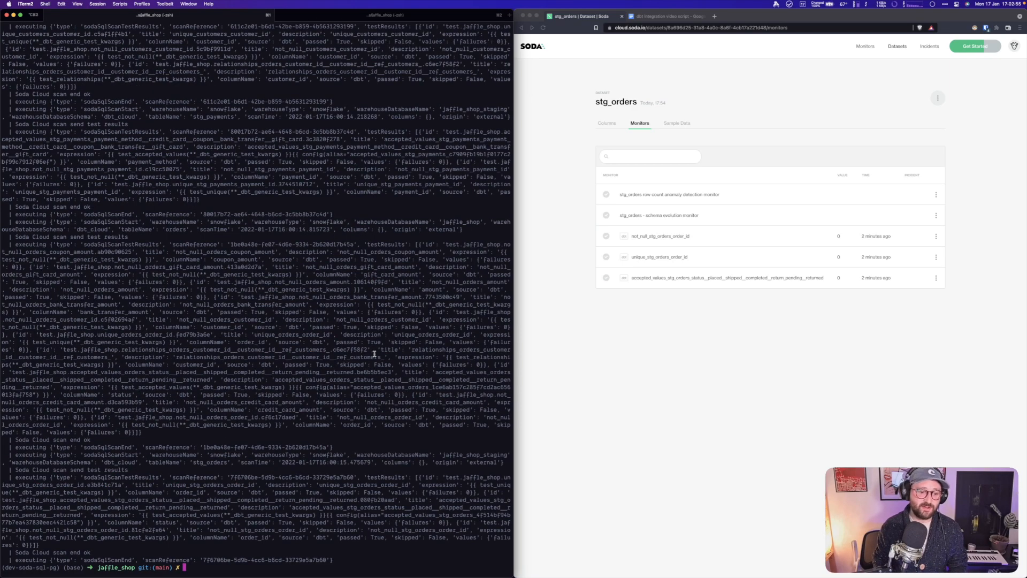
Re-run soda ingest dbt, then open the unique_stg_orders_order_id monitor showing a failing value of 2.
type("soda ingest dbt --warehouse-yml-file soda_jaffle_shop/warehouse.yml --dbt-artifacts target")
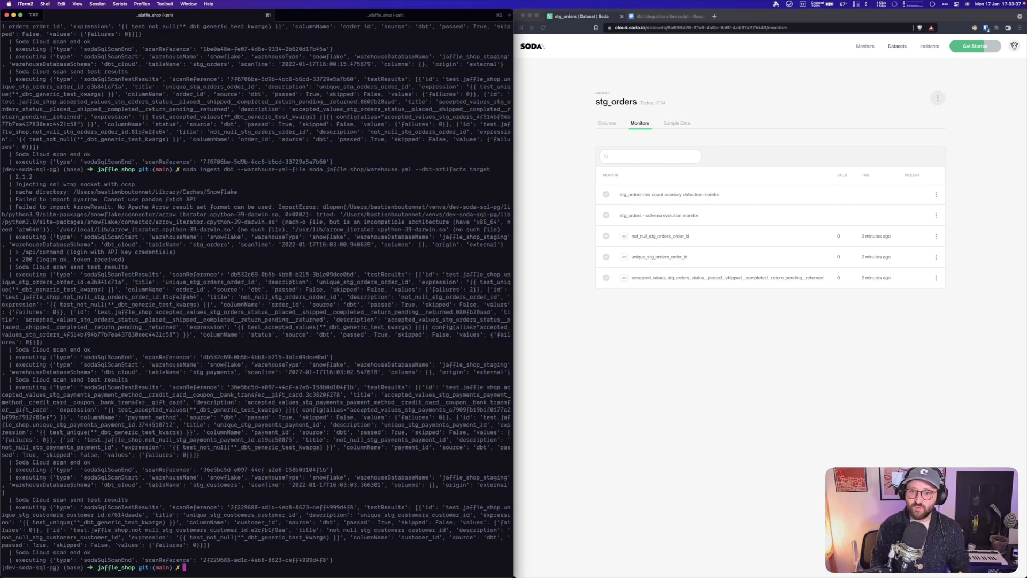
mouse_move(627, 361)
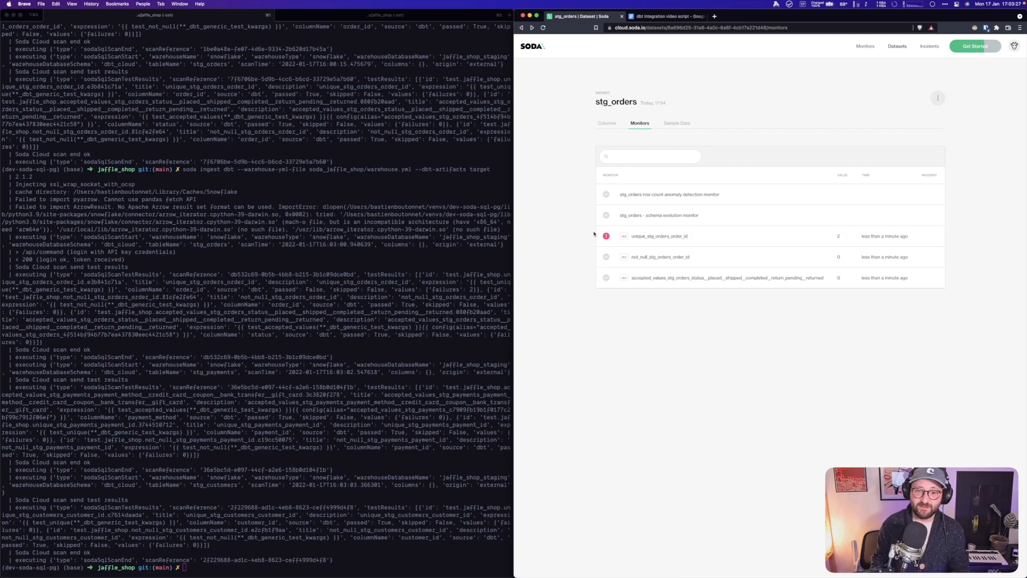
mouse_move(692, 242)
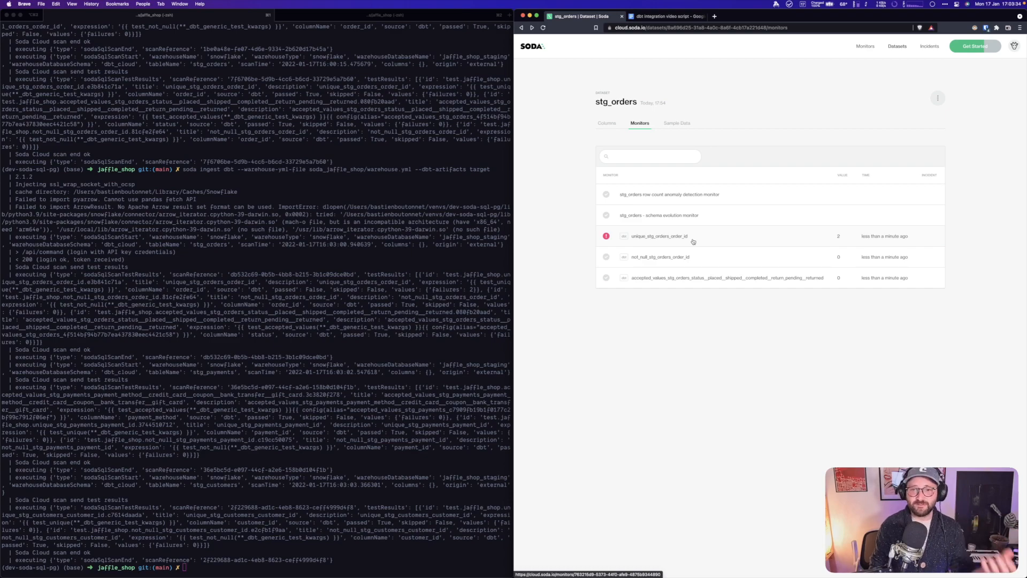
left_click(658, 236)
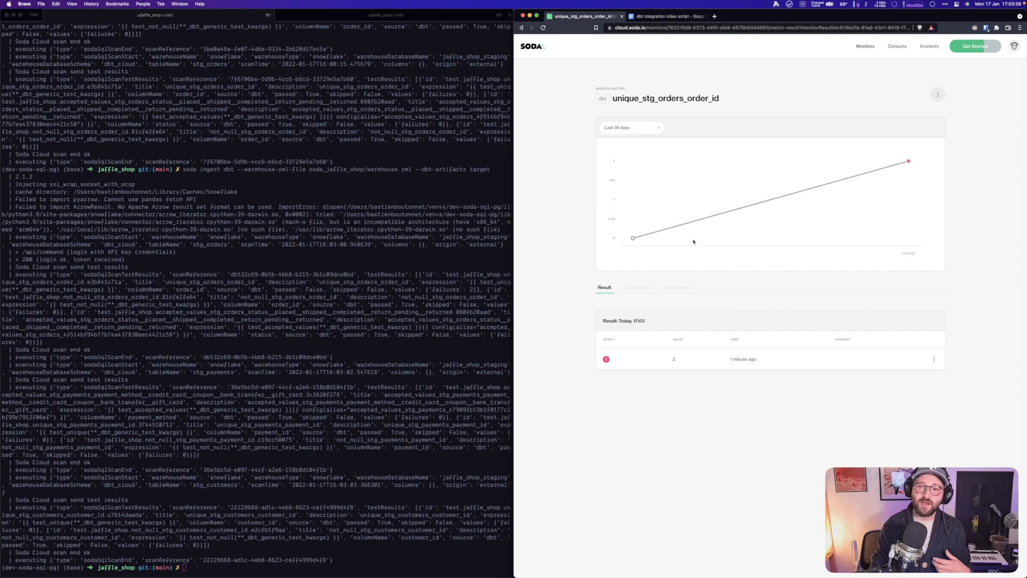
mouse_move(633, 237)
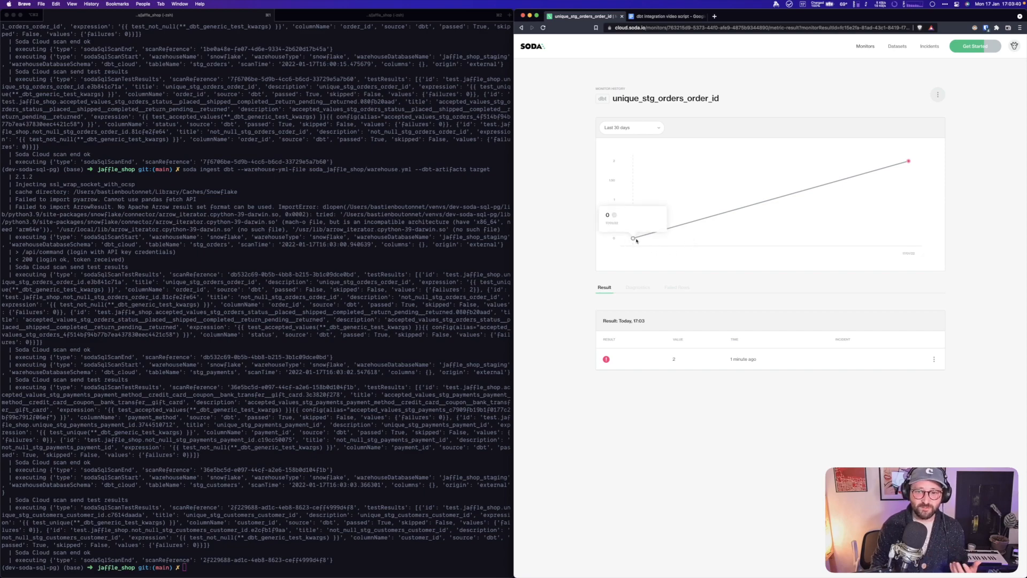
mouse_move(908, 161)
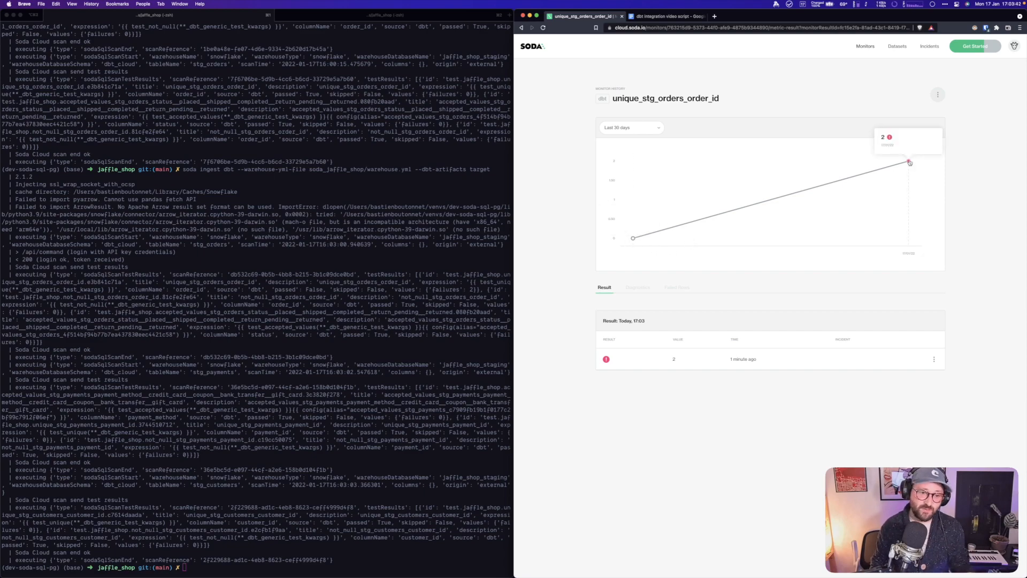
mouse_move(739, 483)
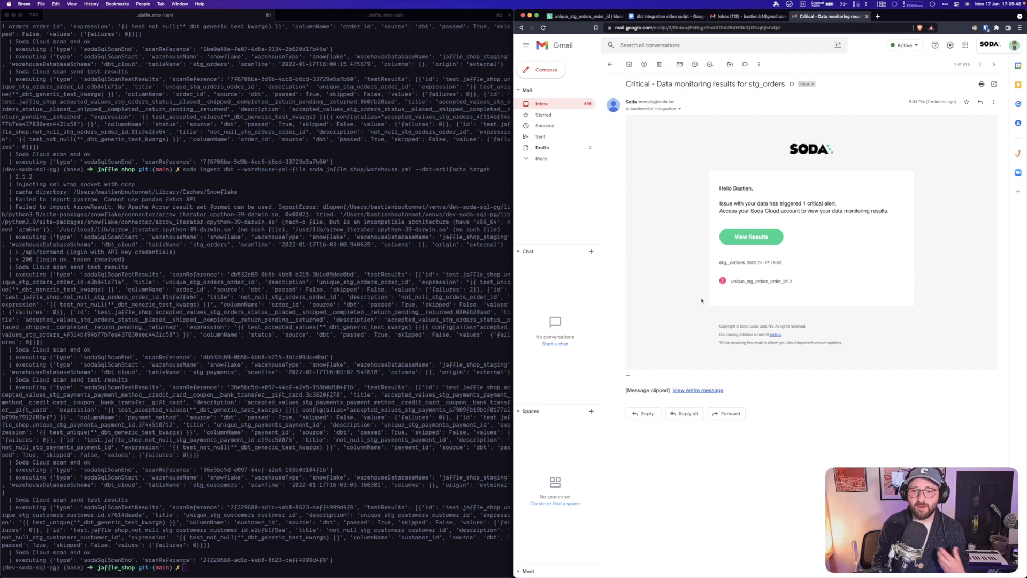
mouse_move(678, 265)
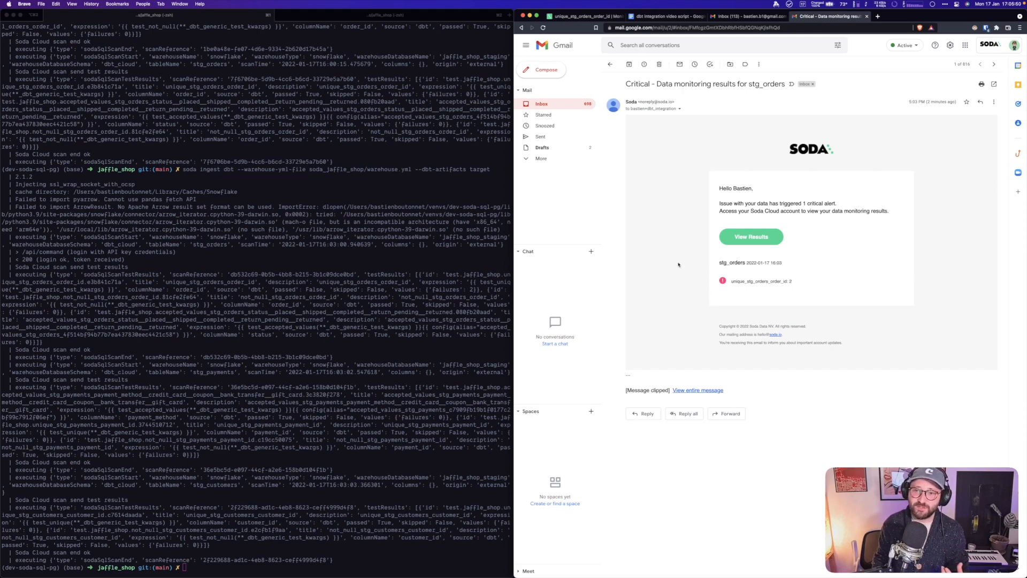
mouse_move(732, 300)
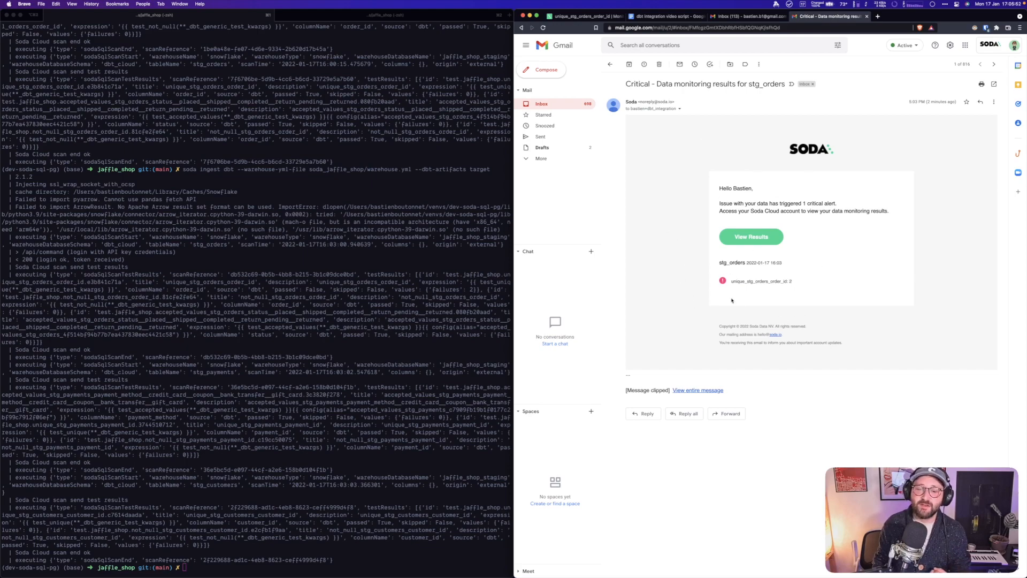
mouse_move(757, 307)
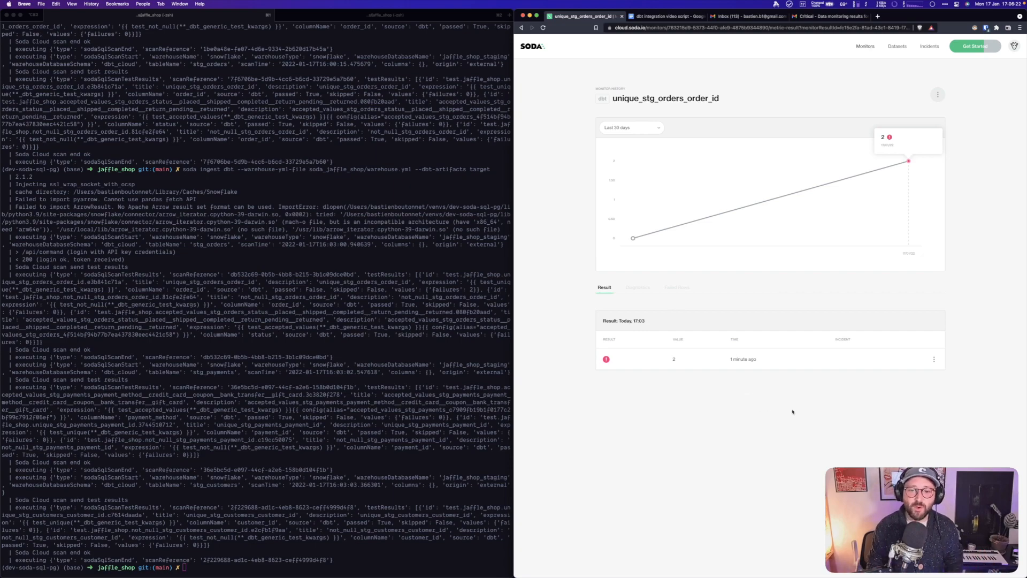
Start an incident for the failing monitor titled 'Uniqueness violation in stg order' and choose its severity.
left_click(934, 359)
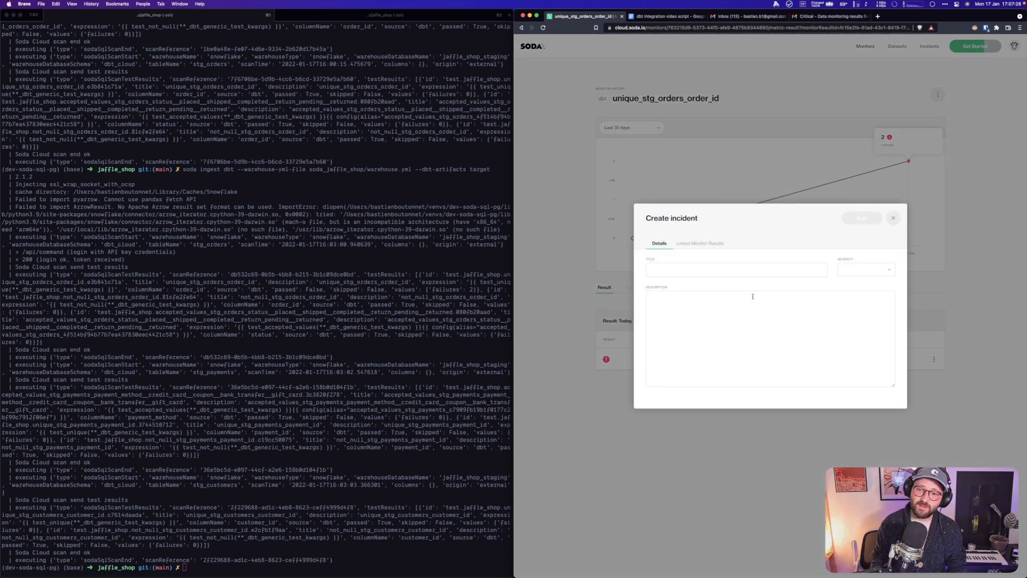
type("U")
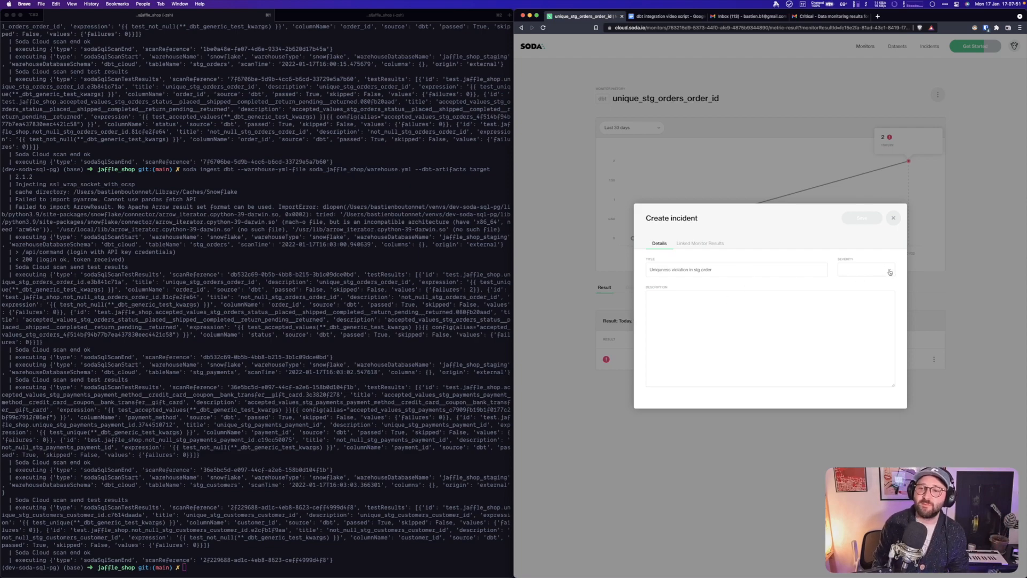
left_click(865, 269)
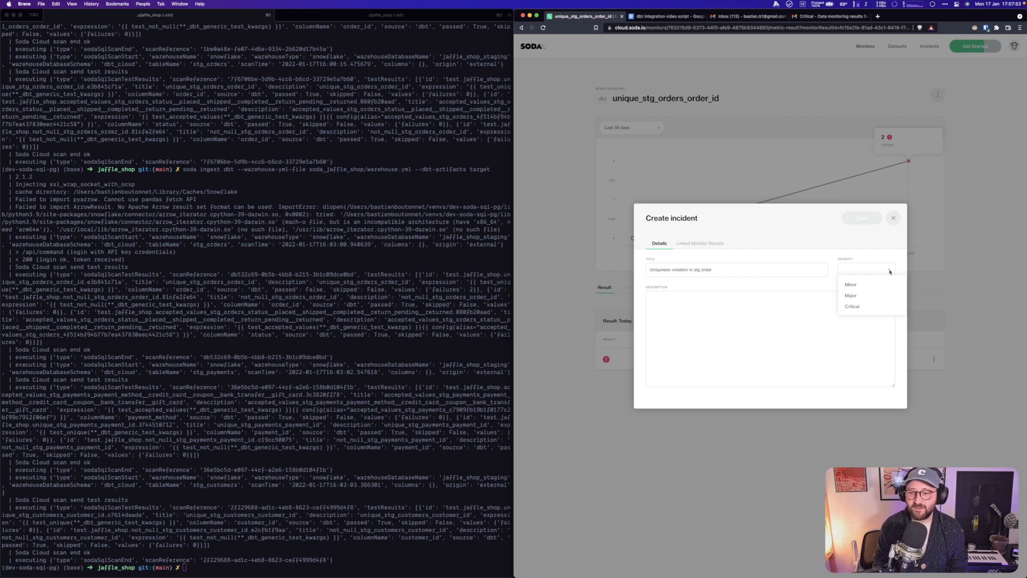
mouse_move(853, 296)
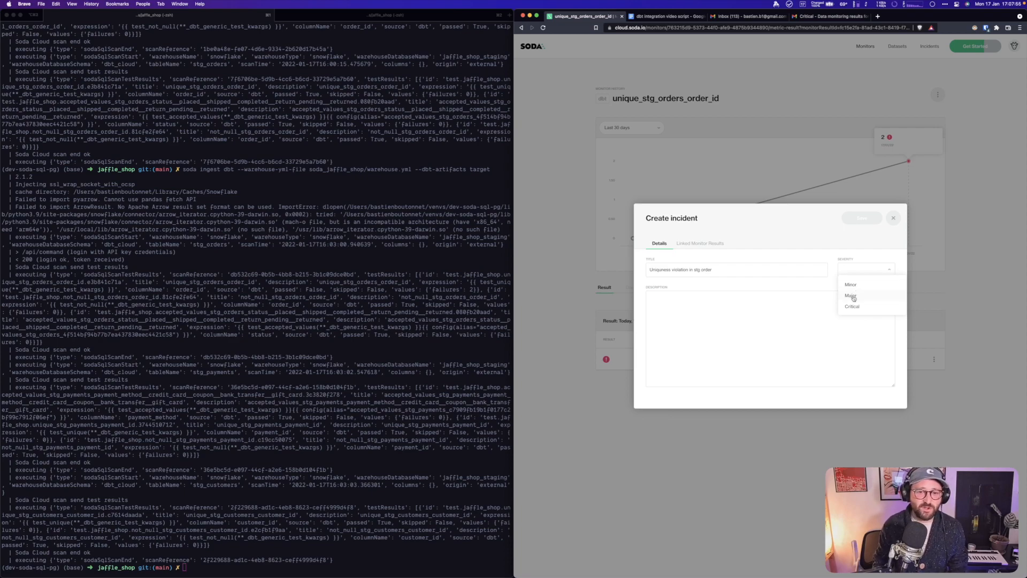
mouse_move(860, 307)
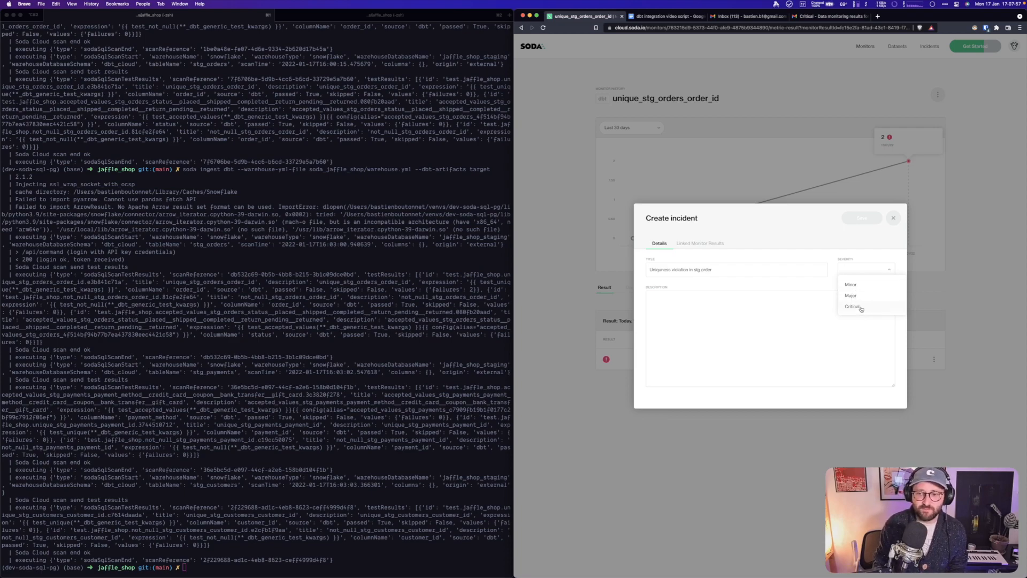
Describe something bad happening with ingestion of the orders production database, and save the incident.
left_click(857, 307)
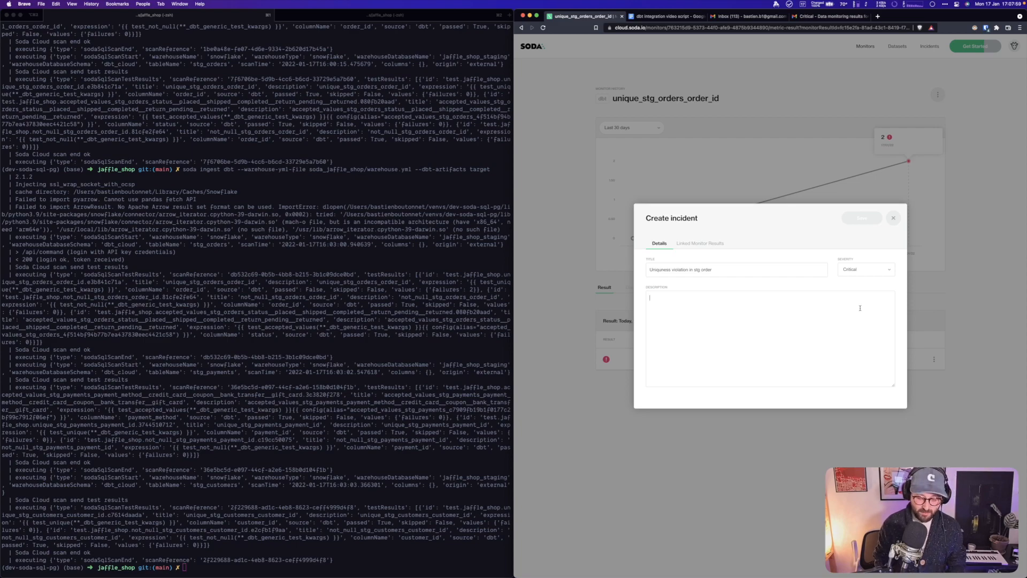
type("L")
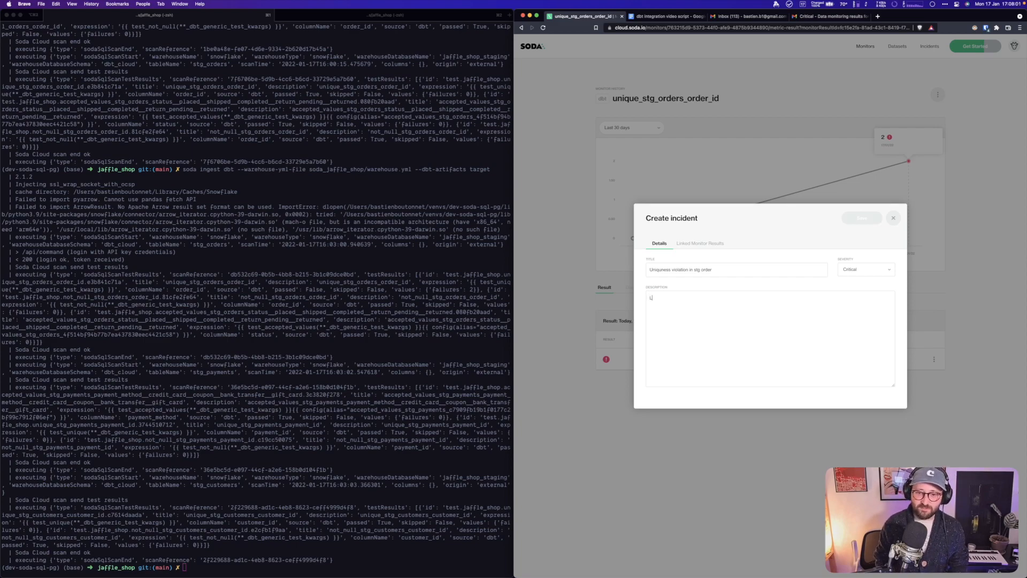
type("ooks like some")
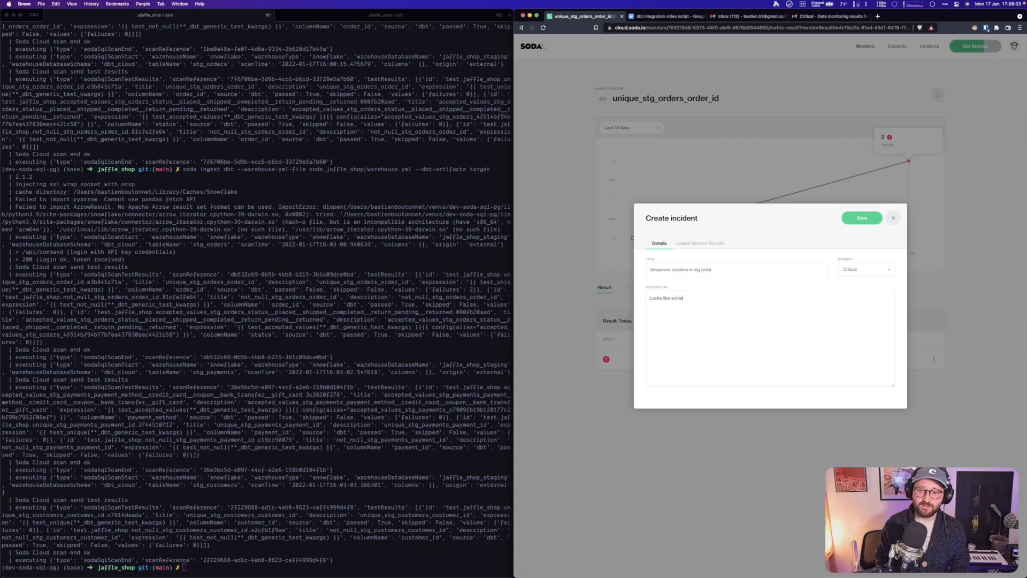
type("thing")
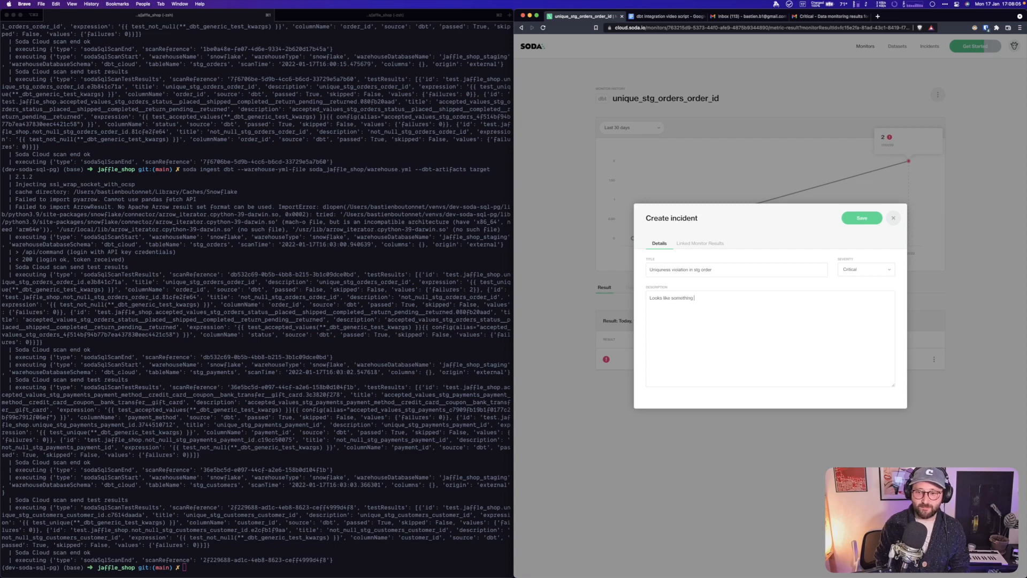
type("bad has ha")
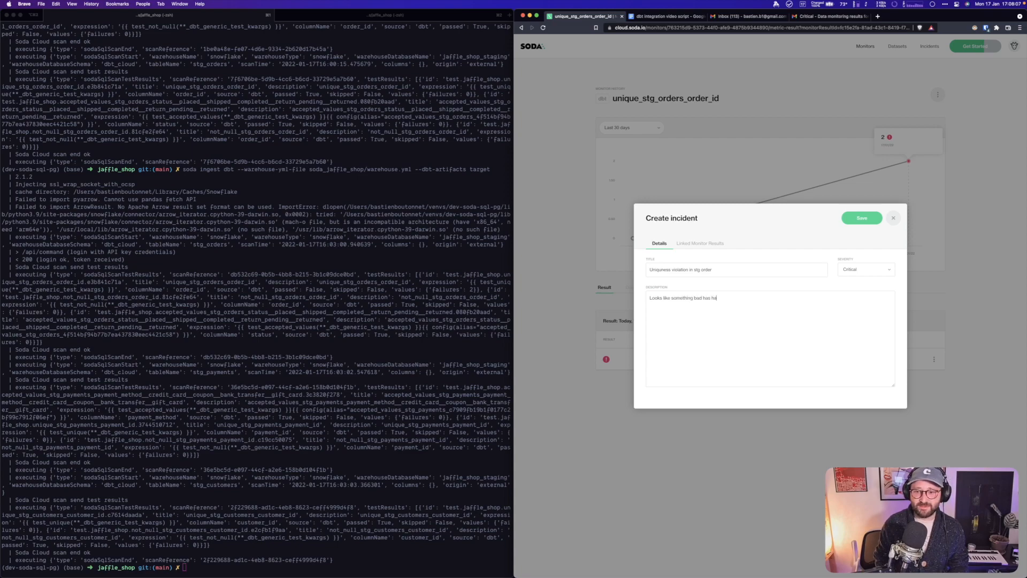
type("happened with our")
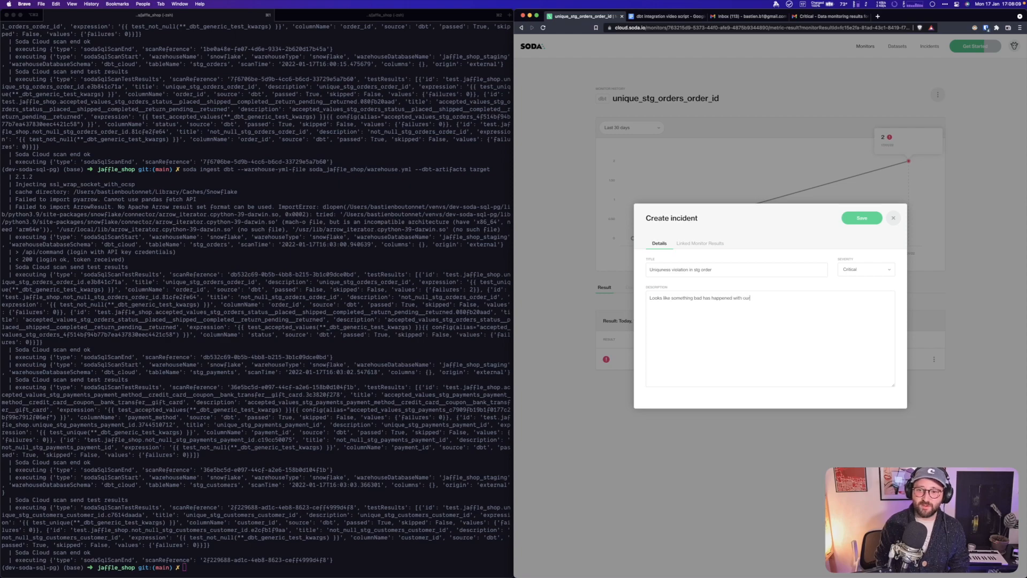
type("ingestion")
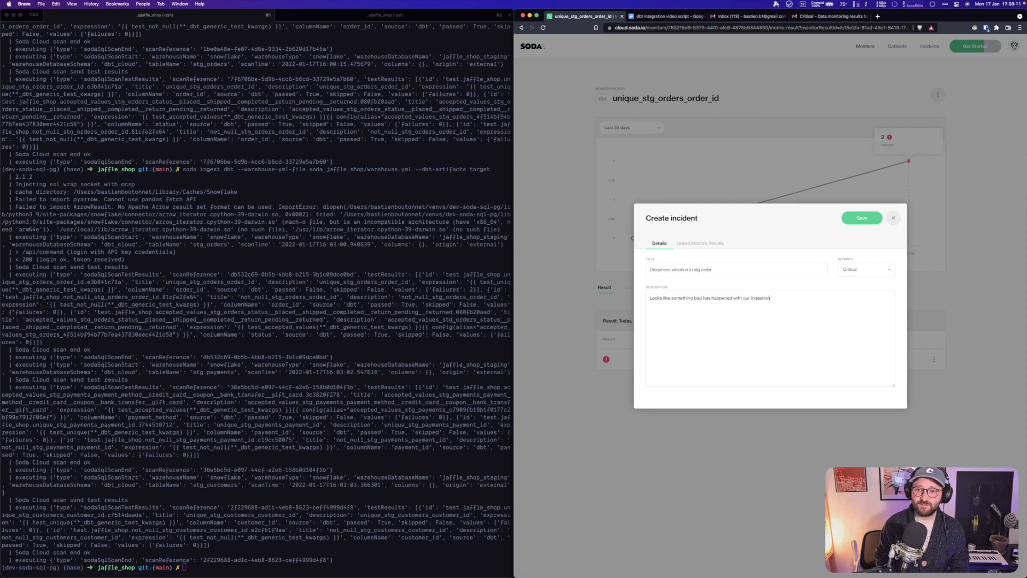
type("of the")
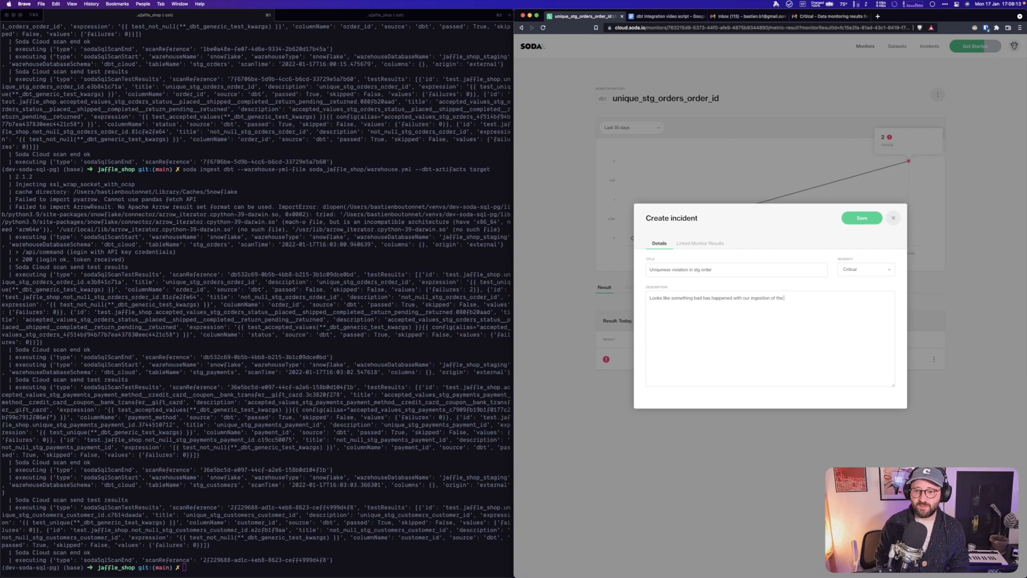
type("orders production database")
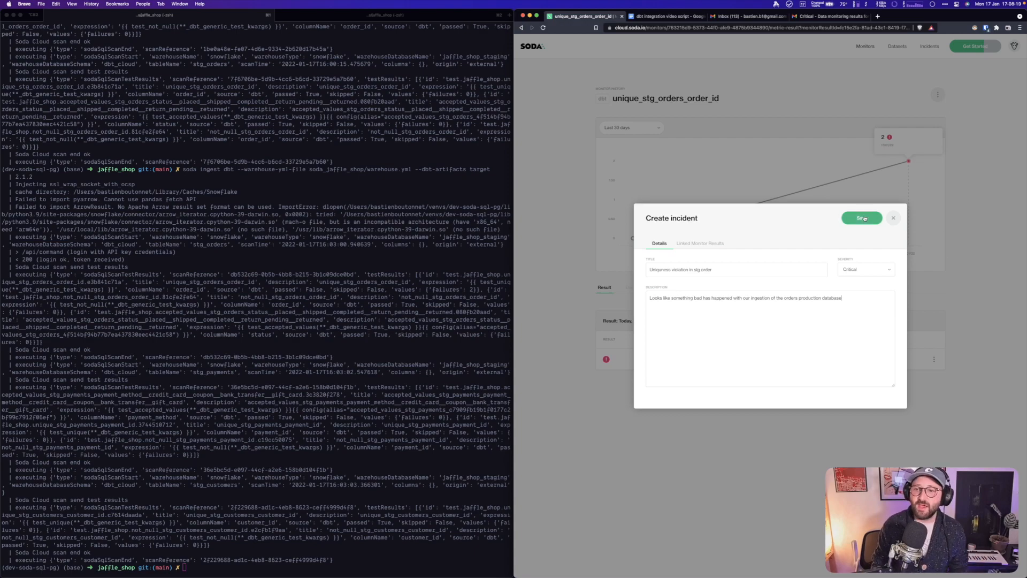
left_click(861, 217)
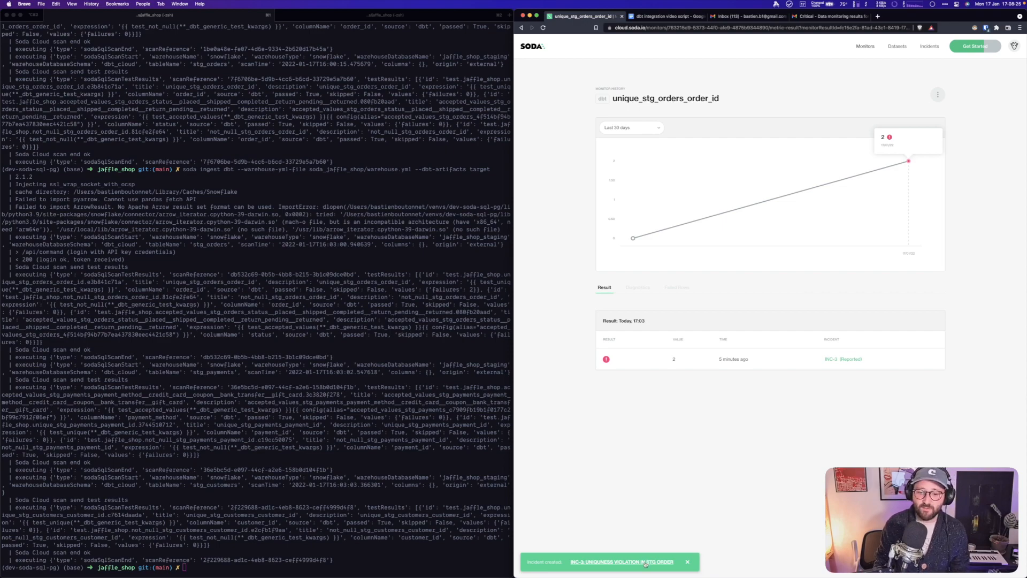
Open INC-3 from the toast, assign a user as Lead, and view its Slack channel.
left_click(621, 561)
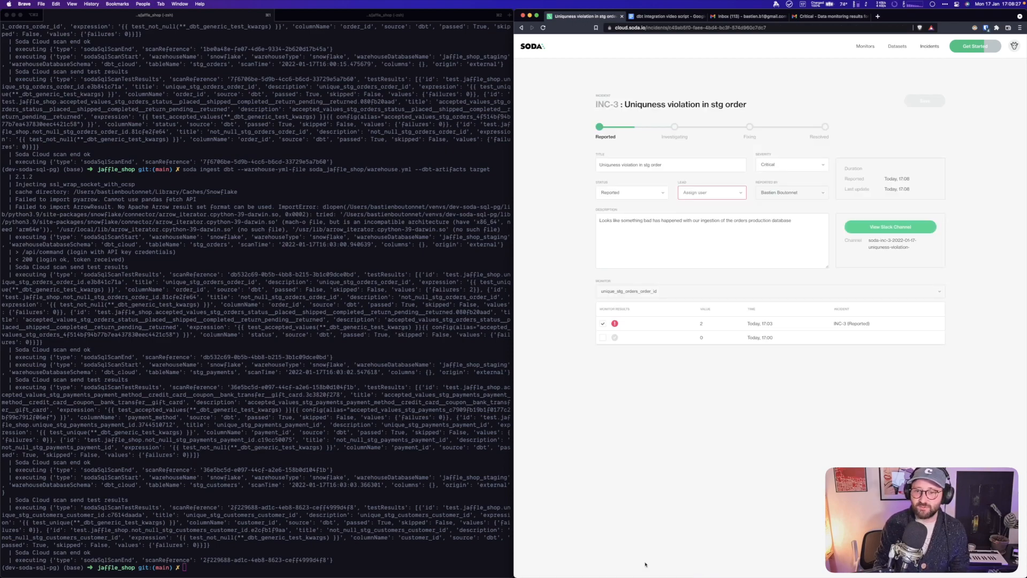
left_click(711, 192)
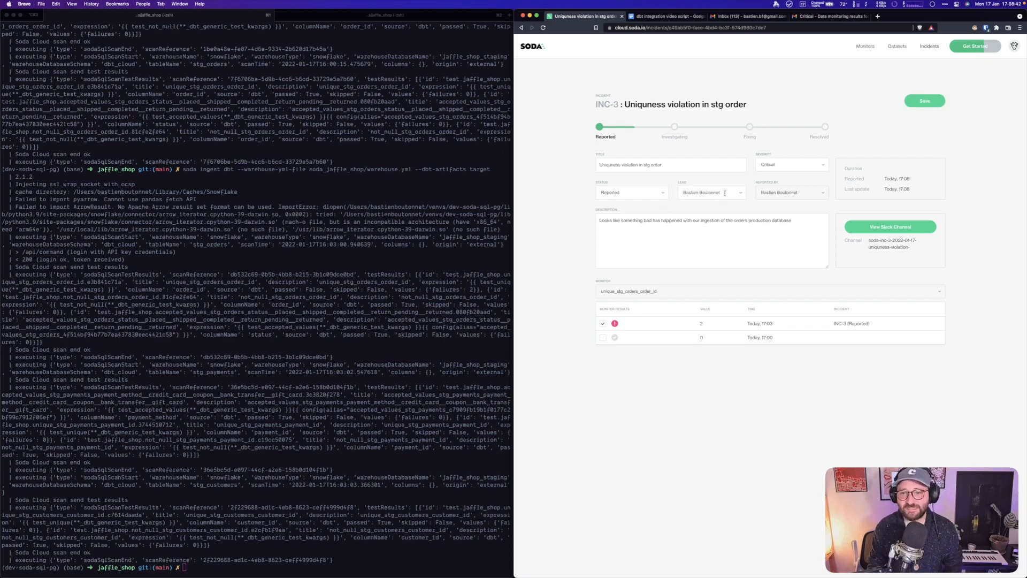
left_click(924, 102)
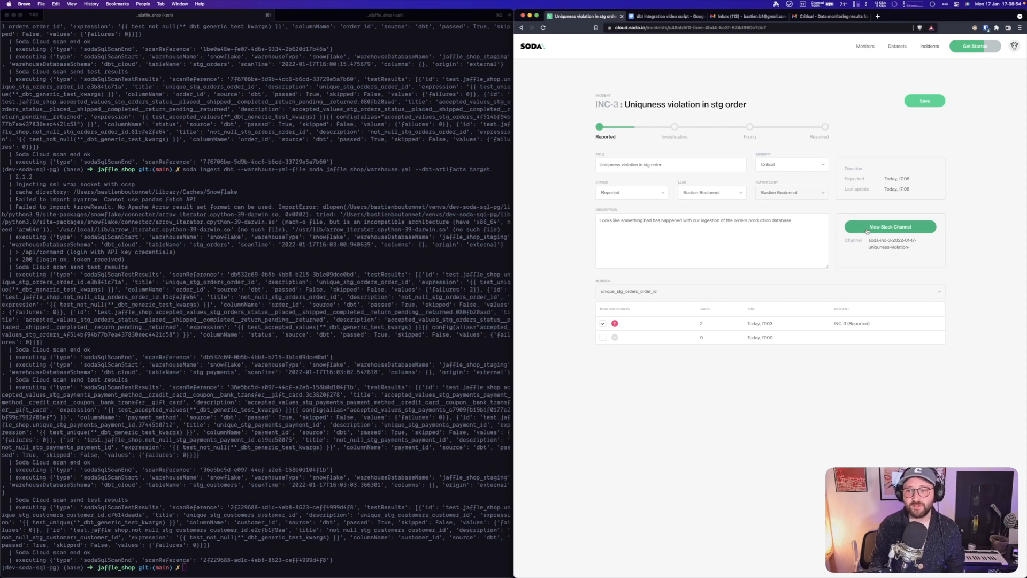
left_click(890, 227)
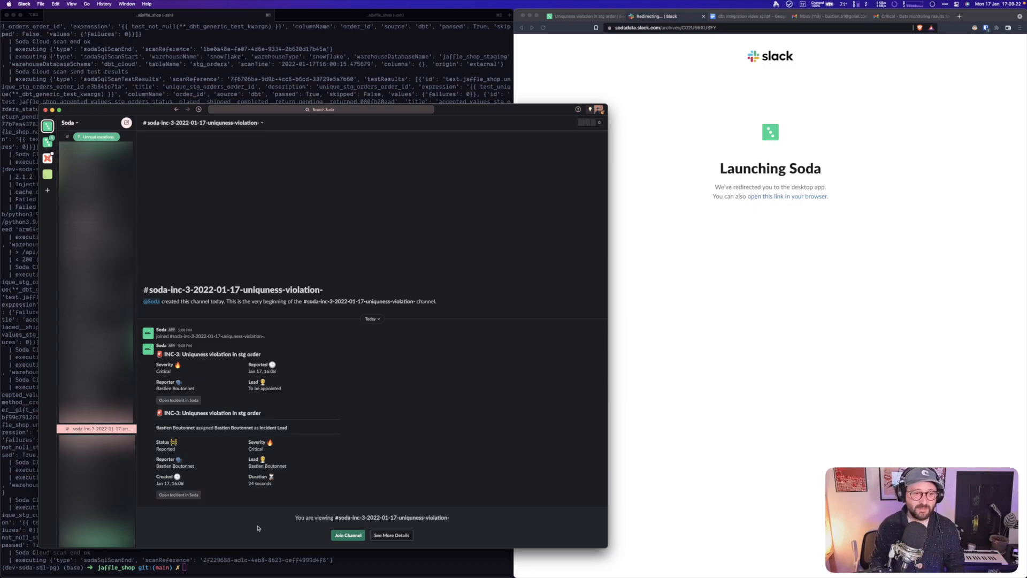
left_click(348, 535)
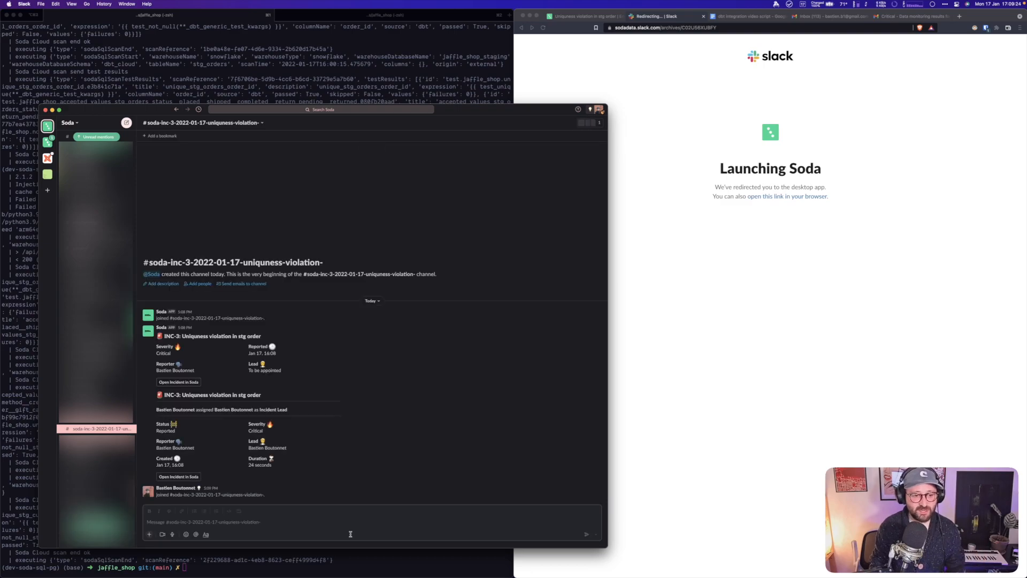
left_click(327, 522)
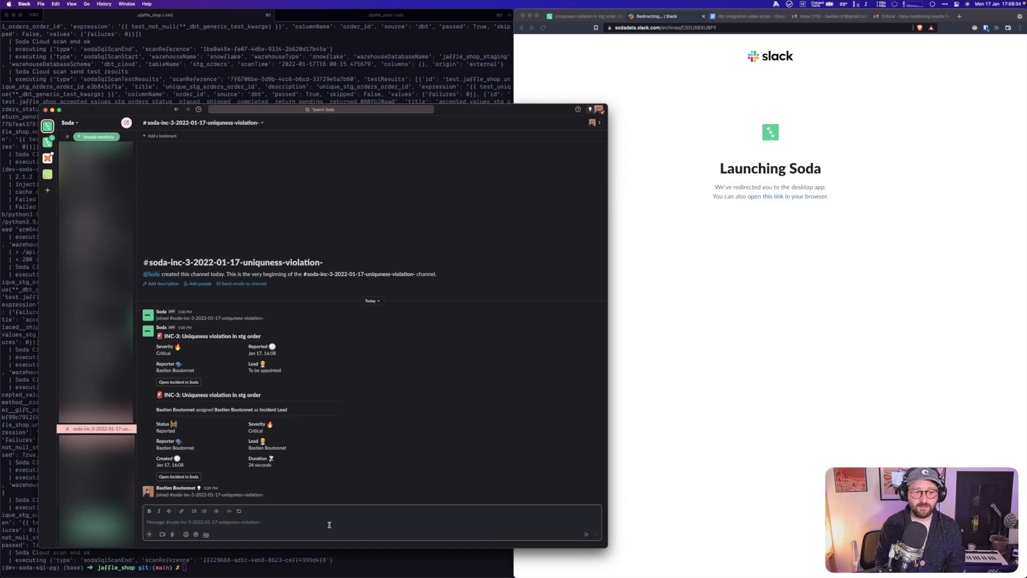
type("@Mathisse")
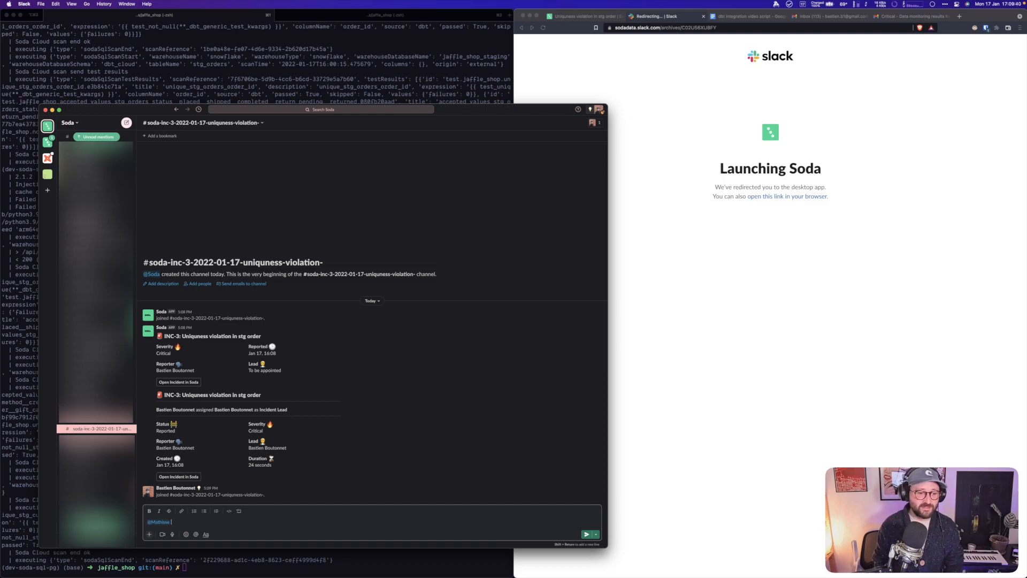
type("Could you please")
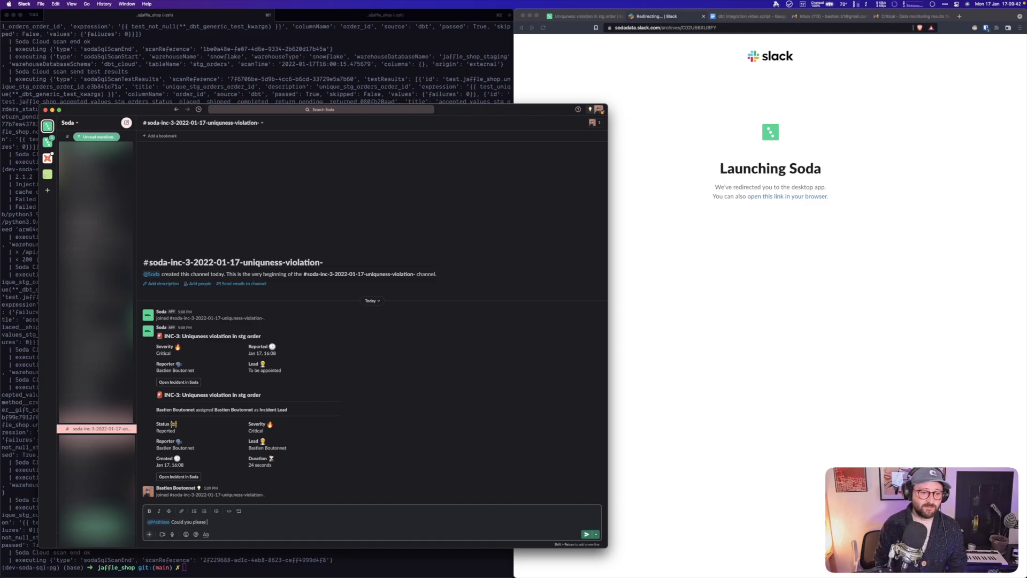
type("look into th")
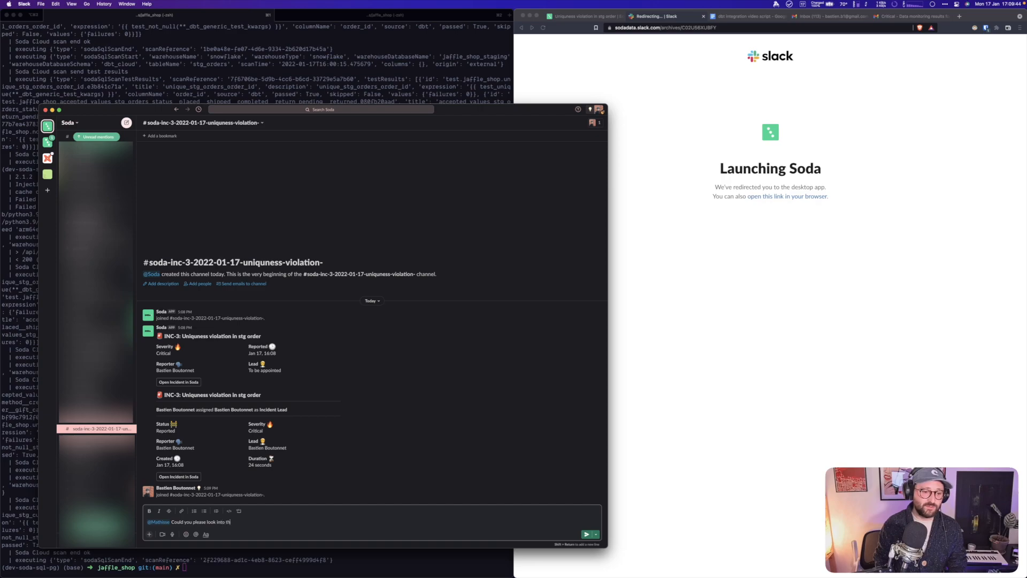
type("is issue, looks pretty bad")
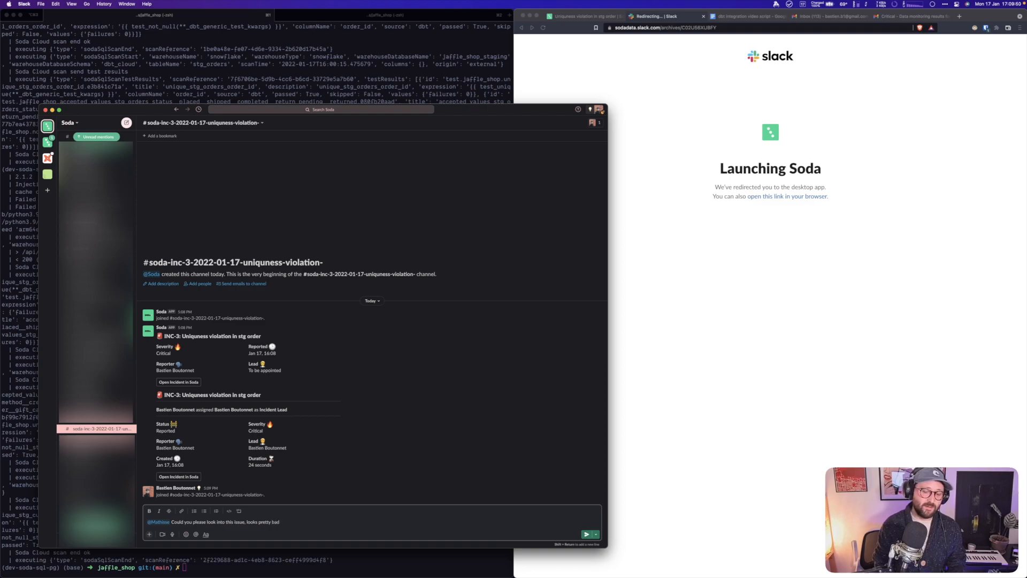
type("a")
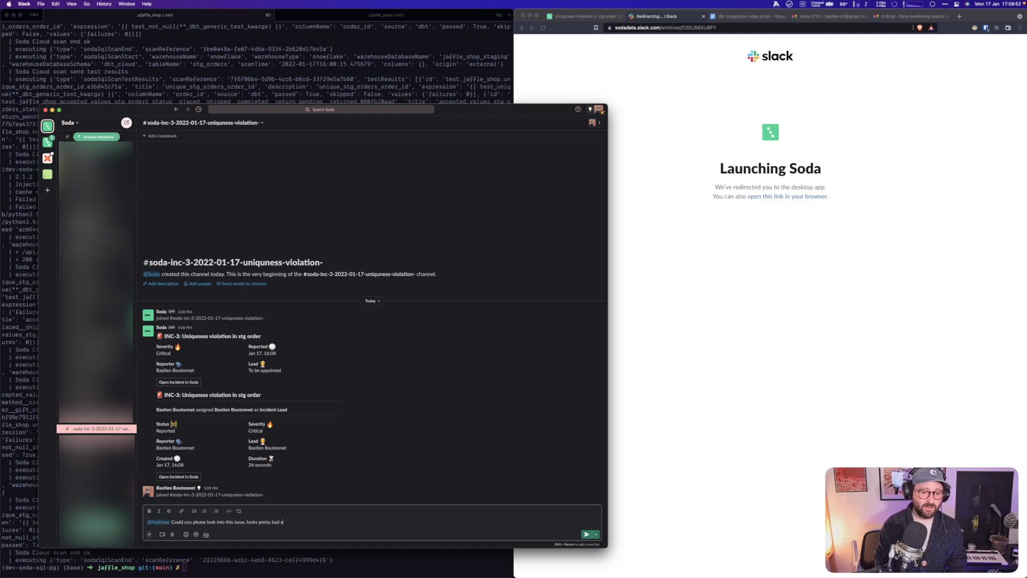
type("Let me")
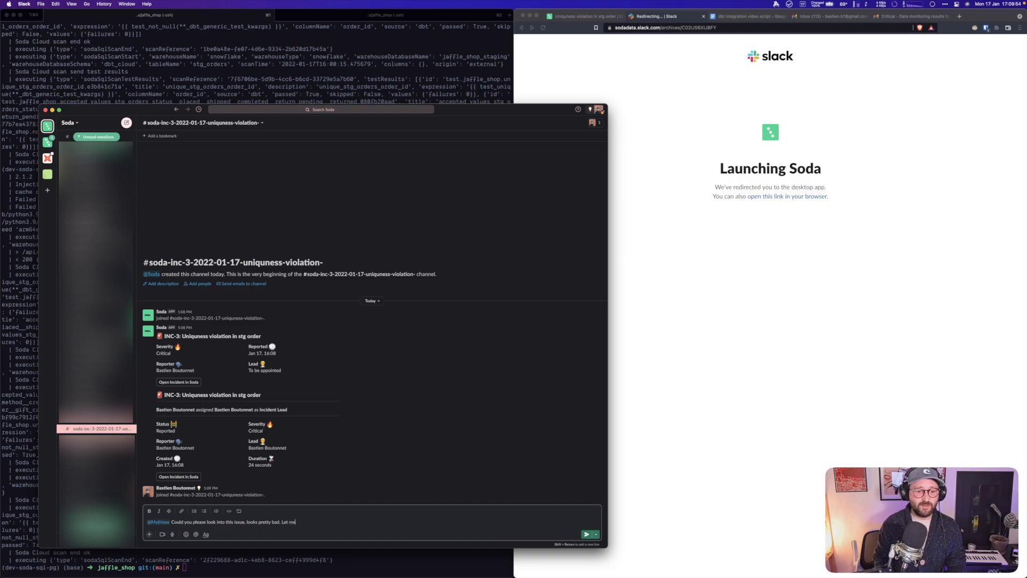
type("know if")
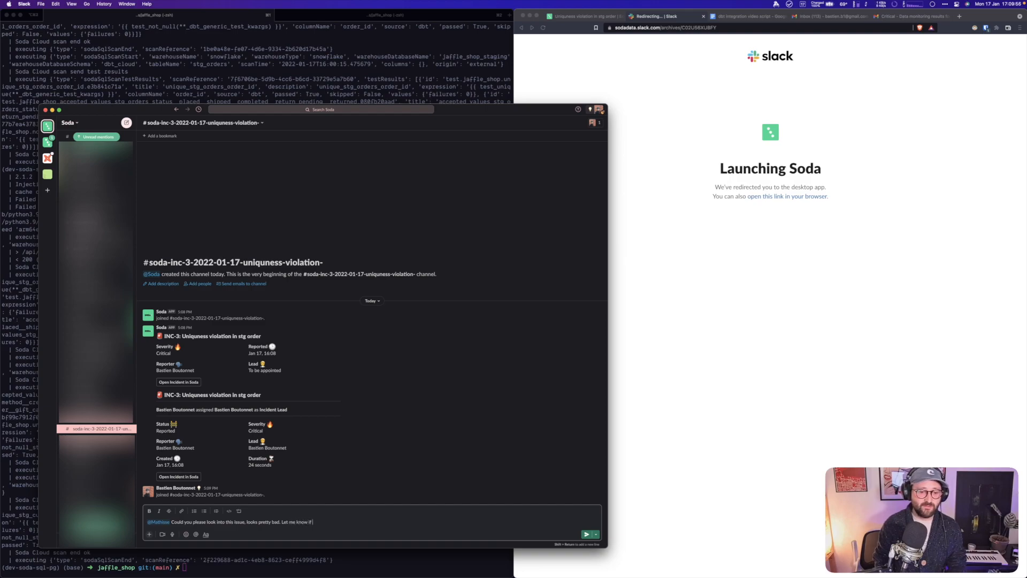
left_click(587, 534)
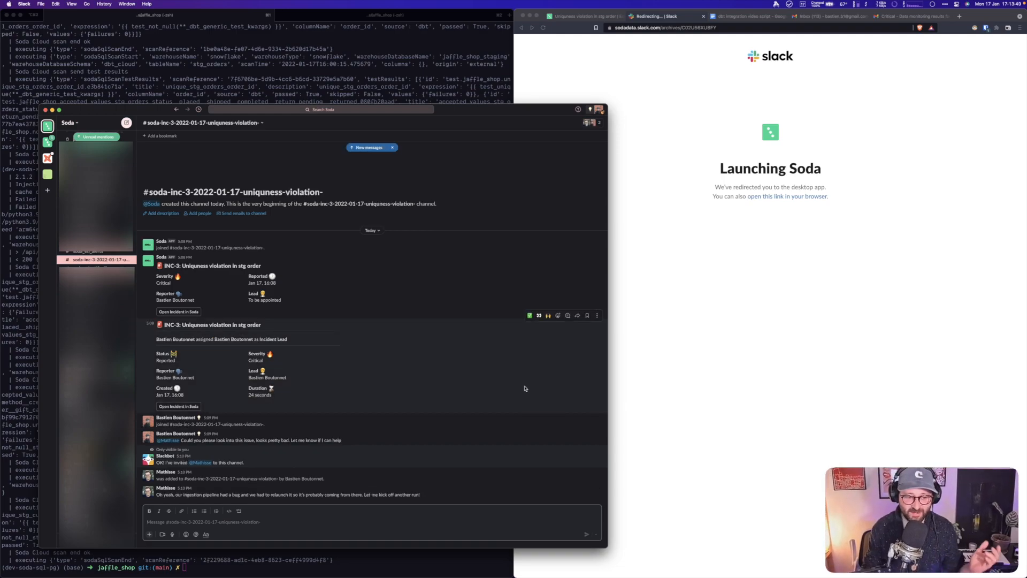
Close the Slack window, returning to the terminal's completed soda ingest dbt output.
left_click(392, 148)
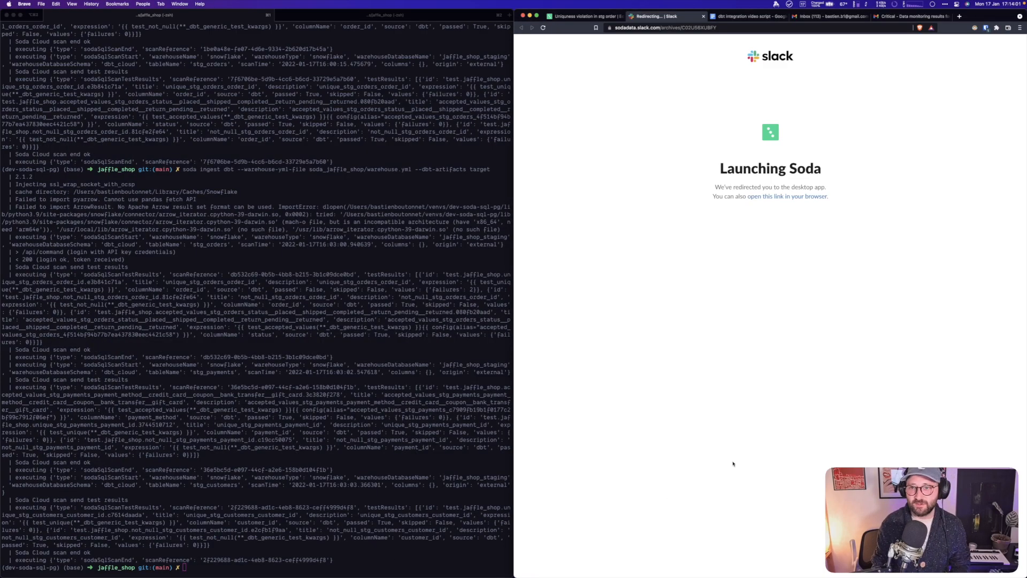
mouse_move(733, 464)
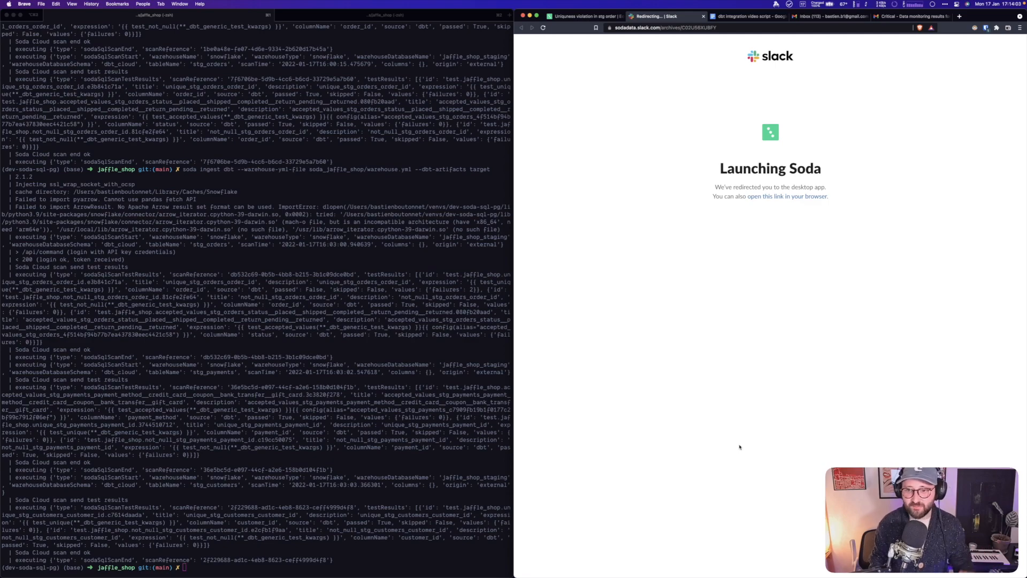
mouse_move(736, 538)
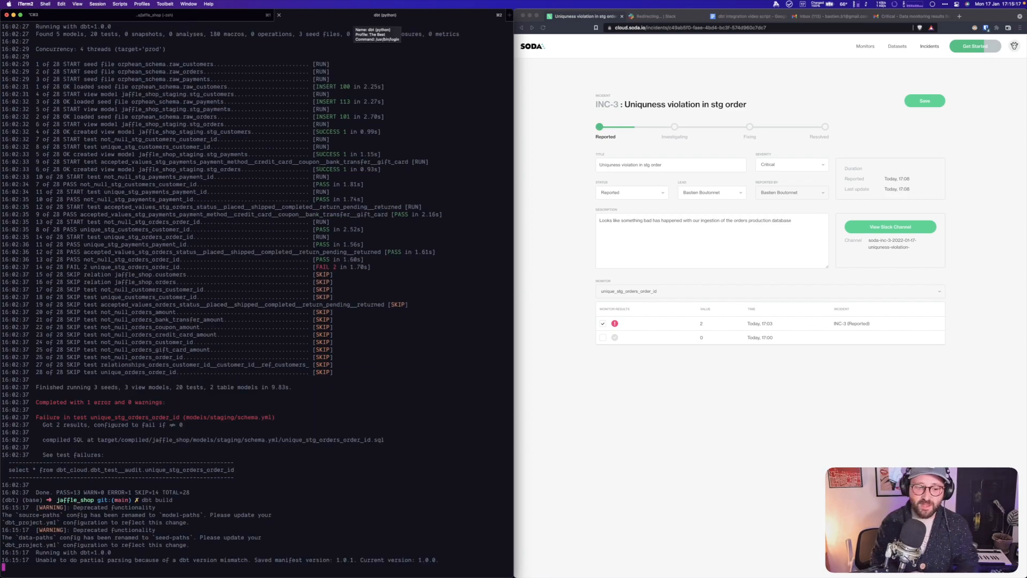
Scroll the jaffle_shop dbt build output to confirm all 28 checks passed, then go to Datasets.
scroll("down", 3)
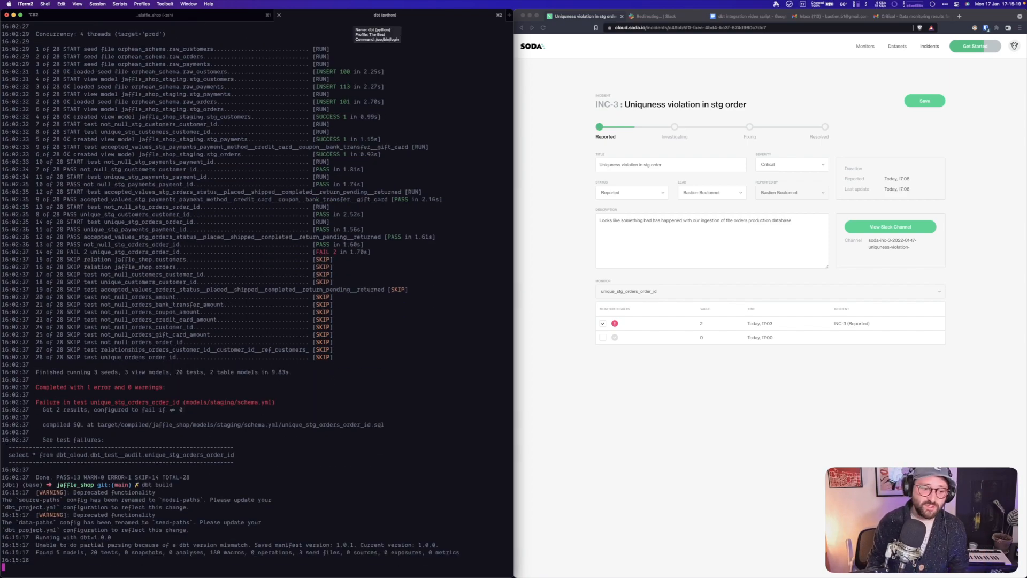
scroll("down", 3)
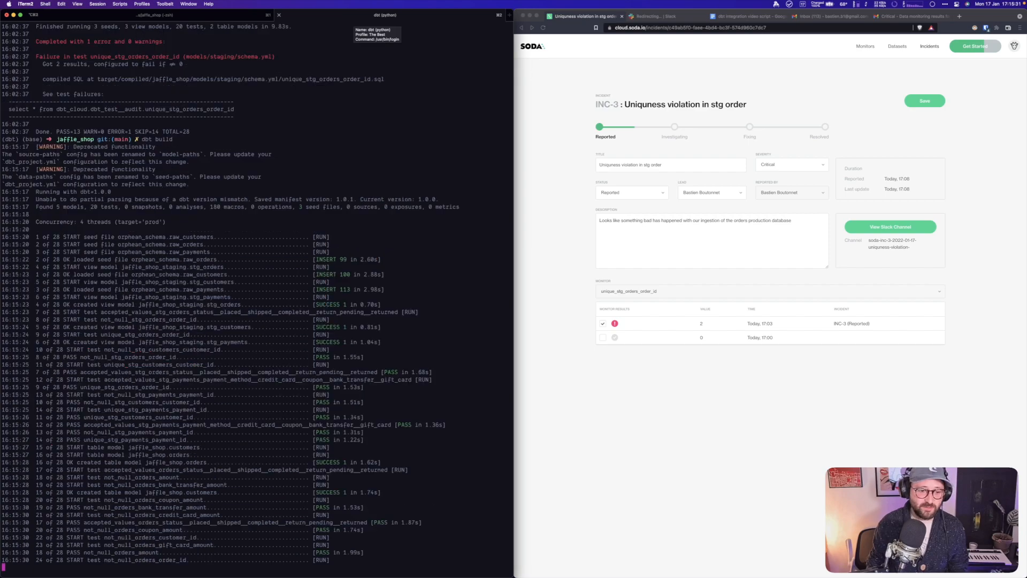
scroll("down", 3)
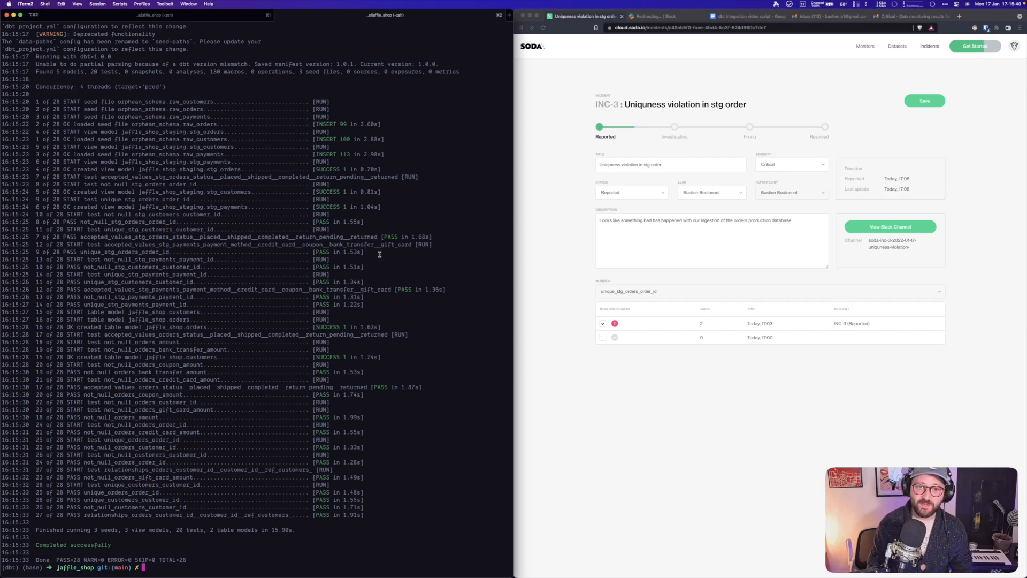
left_click(897, 46)
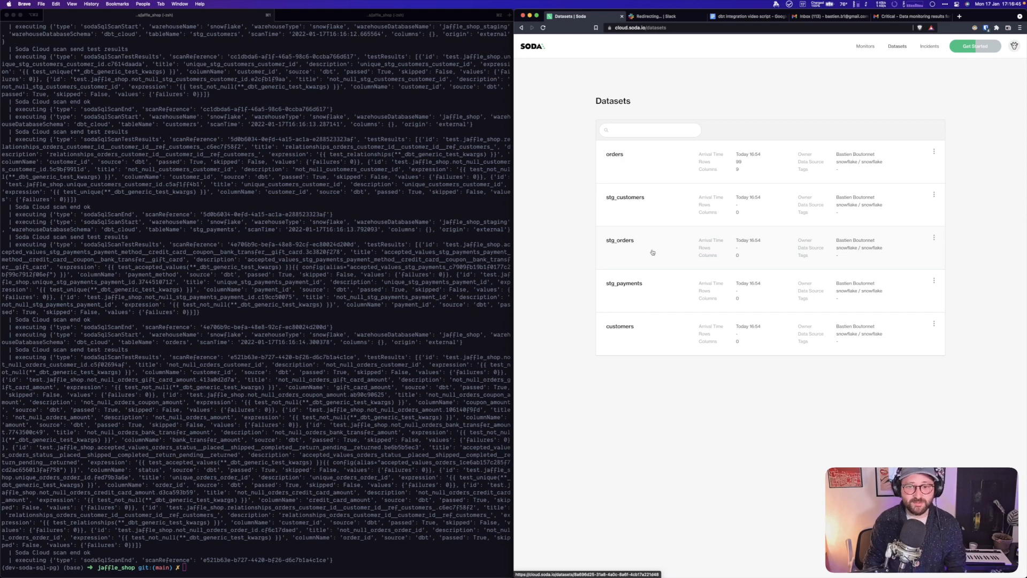
Open stg_orders and its unique_stg_orders_order_id monitor, now showing a result of 0.
left_click(619, 240)
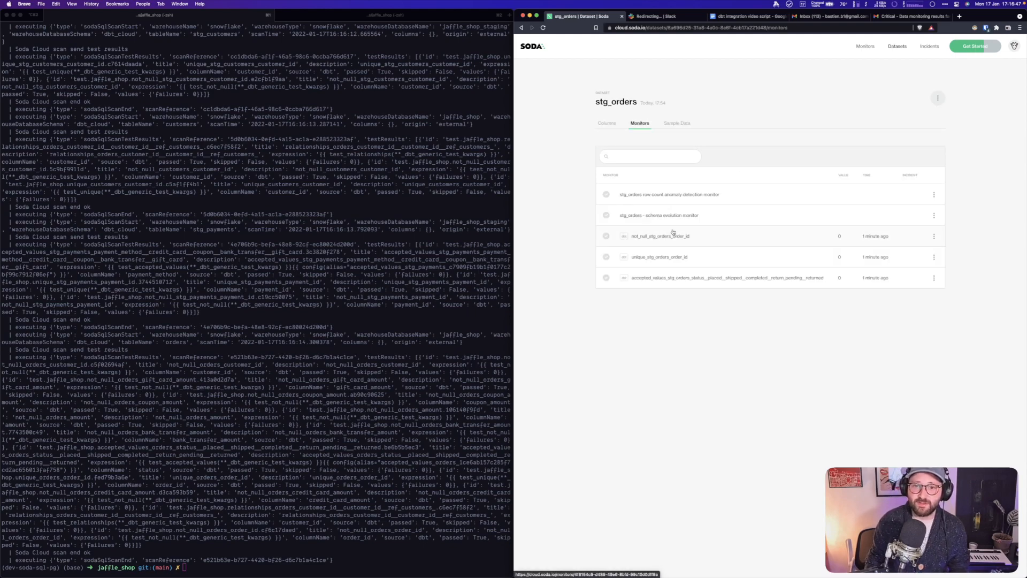
left_click(660, 257)
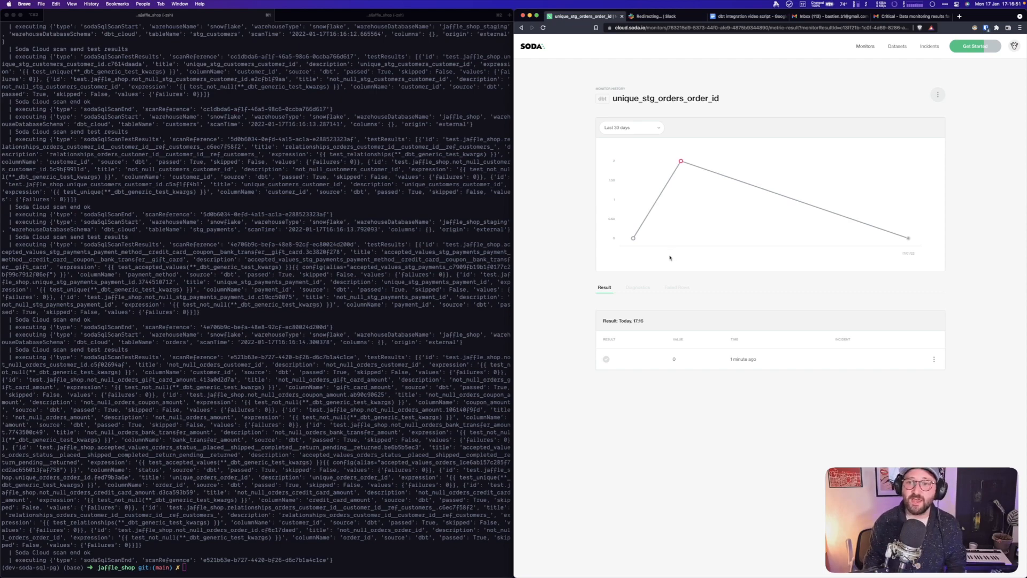
mouse_move(910, 237)
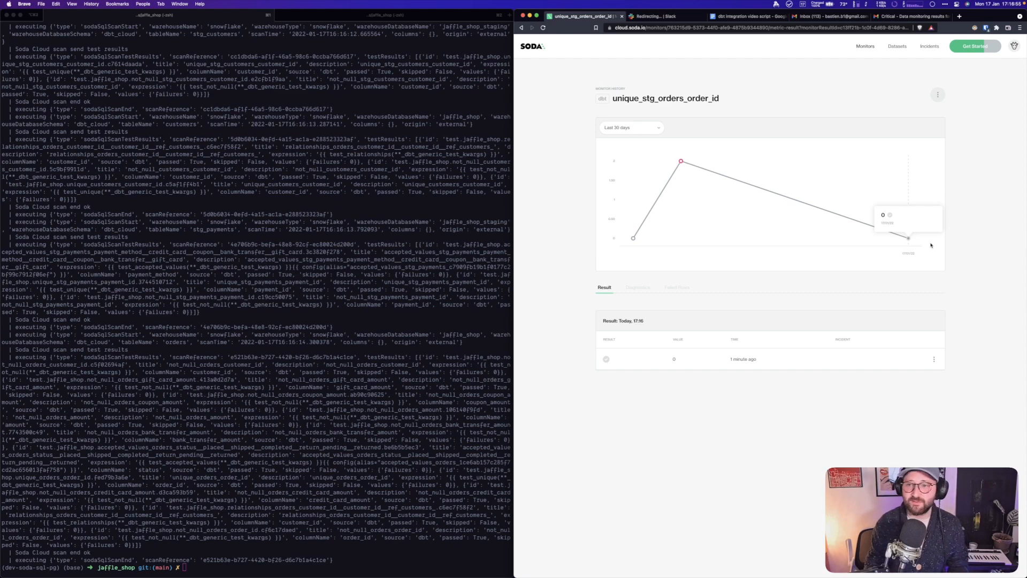
Set incident INC-3 to Resolved and save it with resolution notes on the team's pipeline fix.
left_click(928, 46)
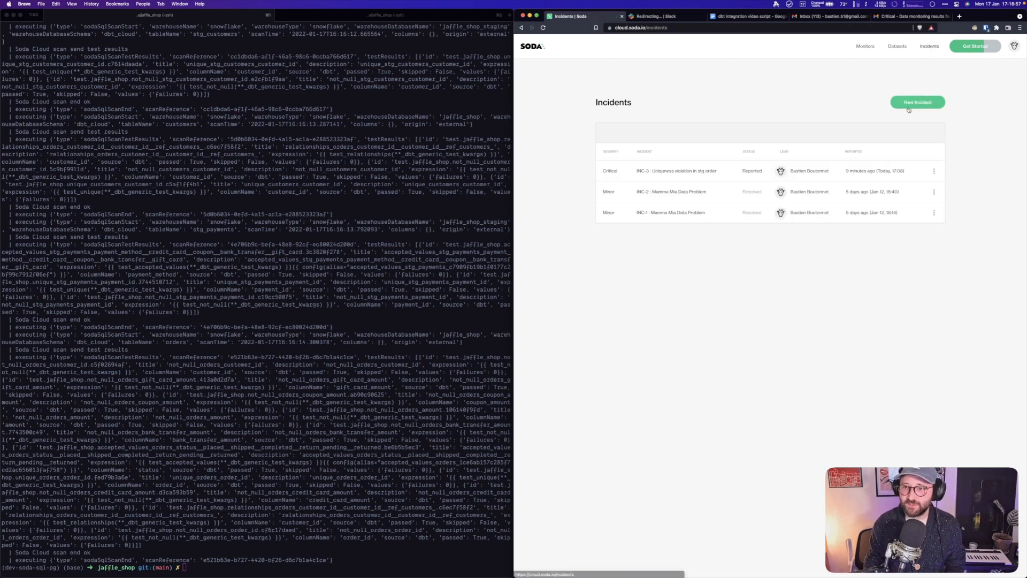
left_click(676, 171)
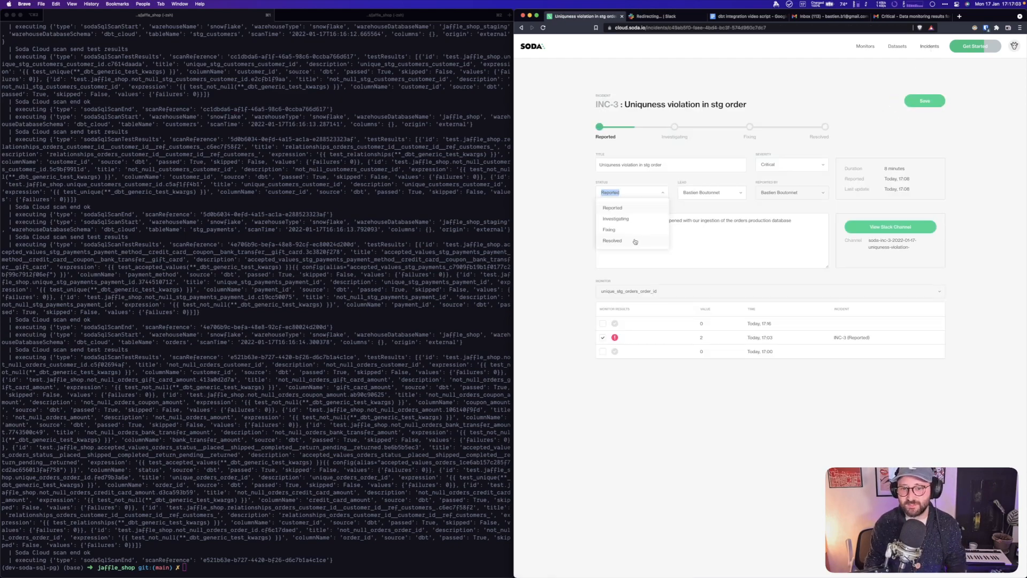
left_click(612, 240)
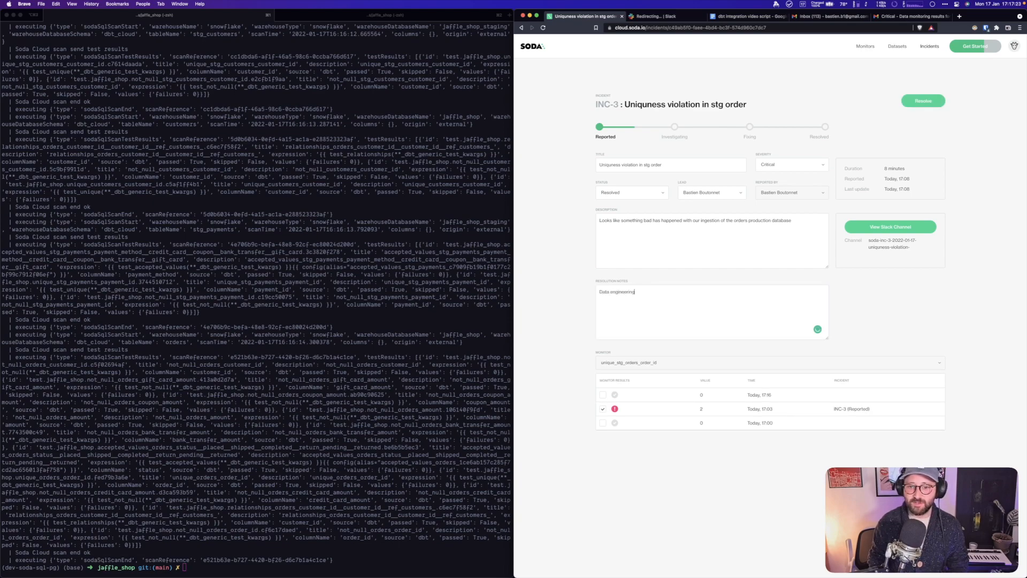
type("team had a")
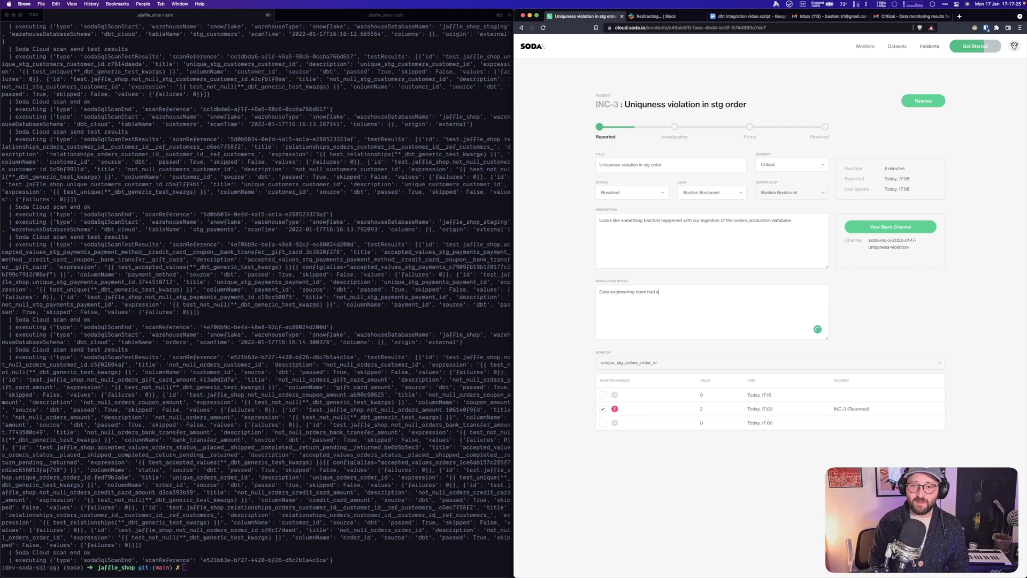
type("an issue with the ingest")
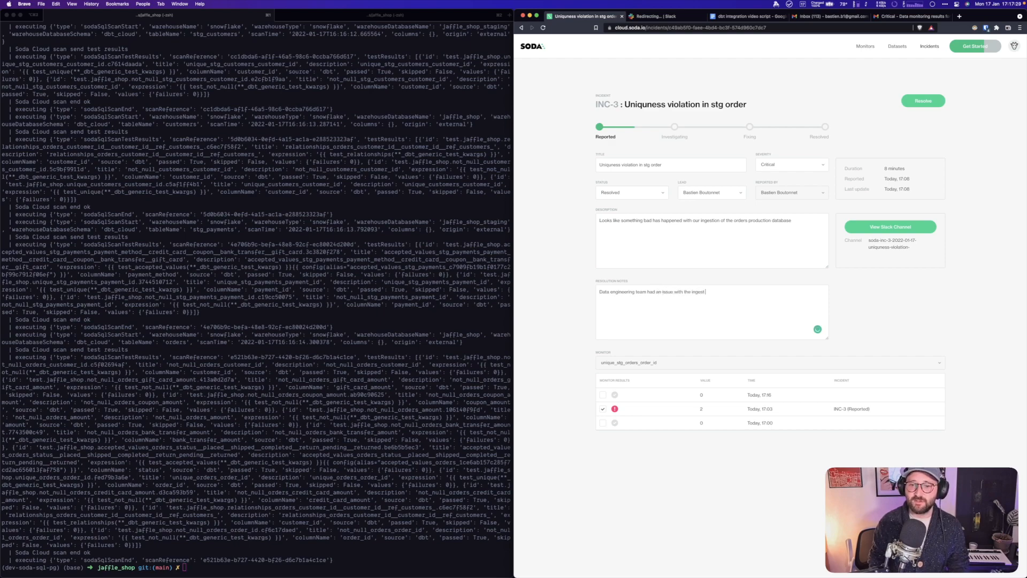
type("pipeline and")
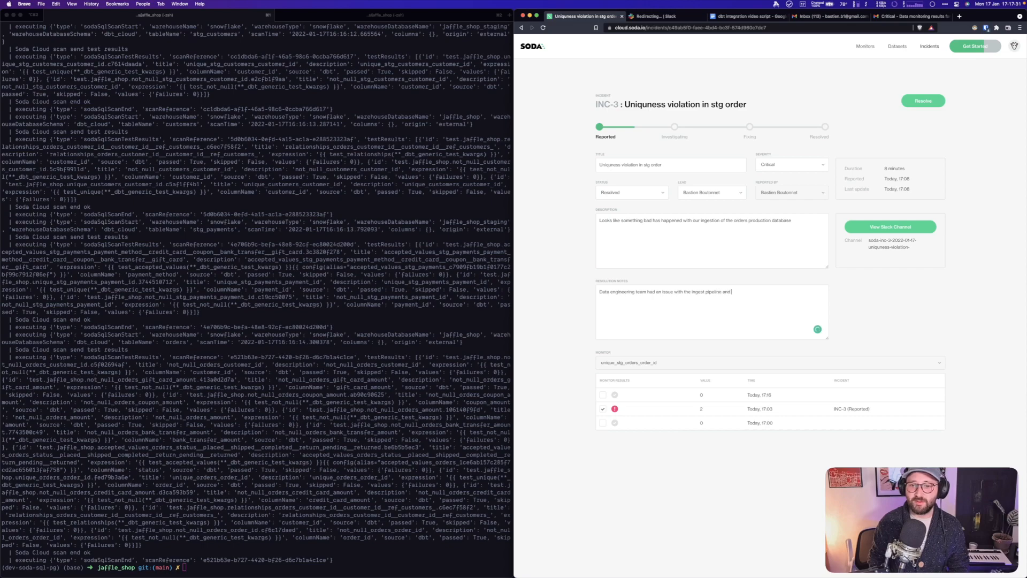
type("but the issue is now resolved.")
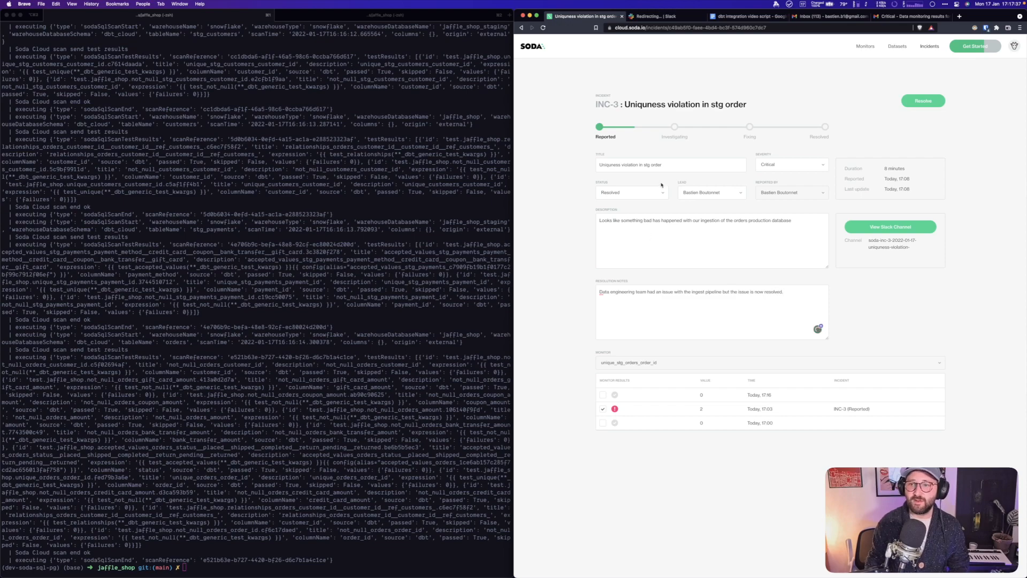
left_click(922, 101)
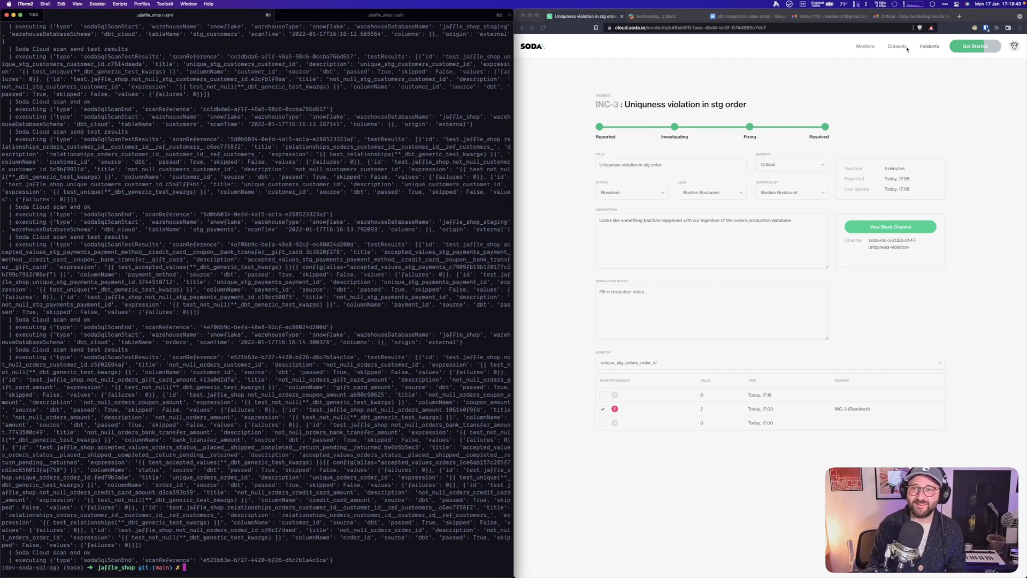
Return to Keynote and advance to the Get started slide listing GitHub, Slack and docs.soda.io.
left_click(896, 47)
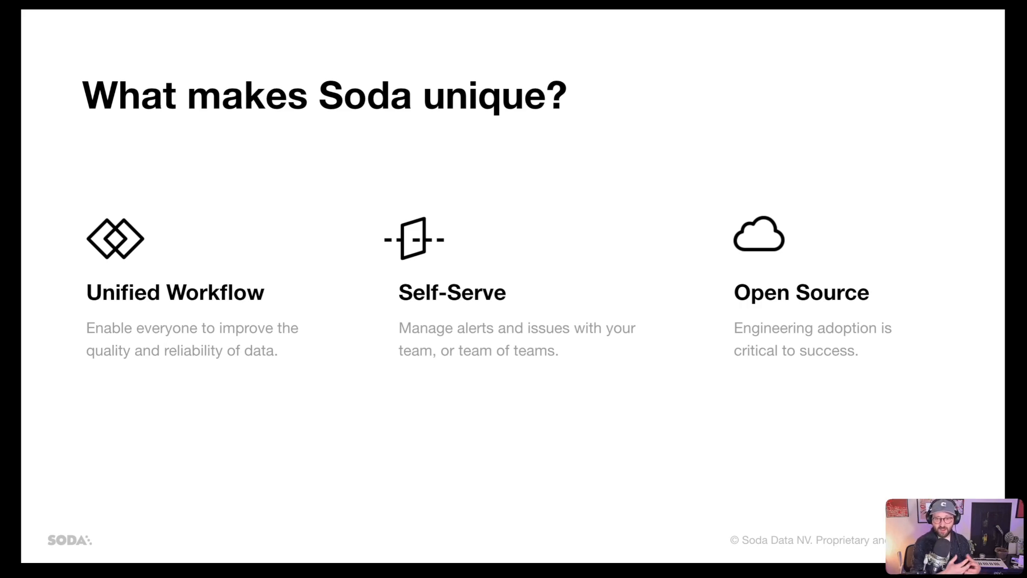
key("Right")
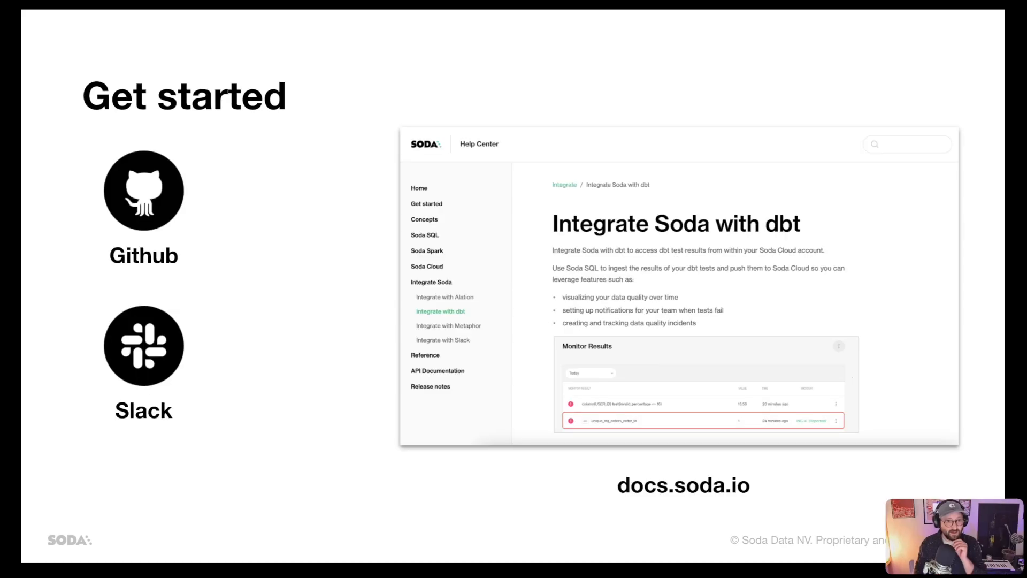